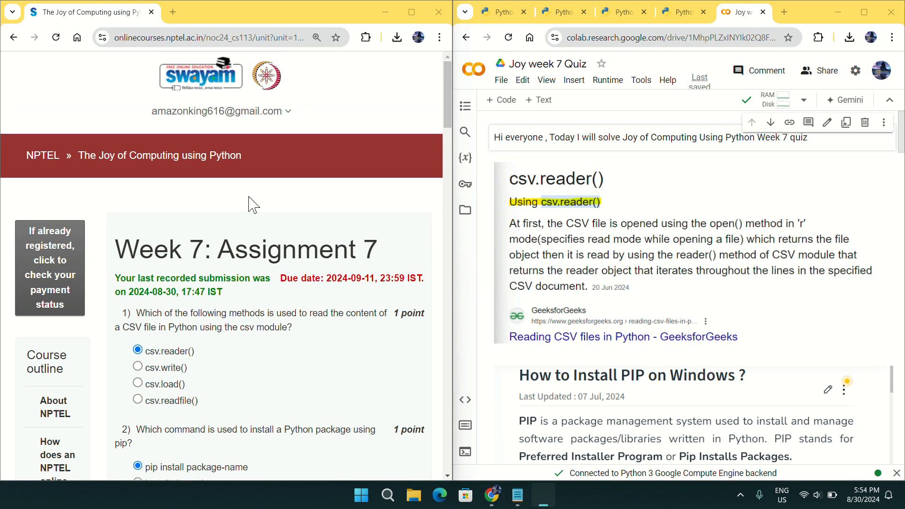
mouse_move(216, 248)
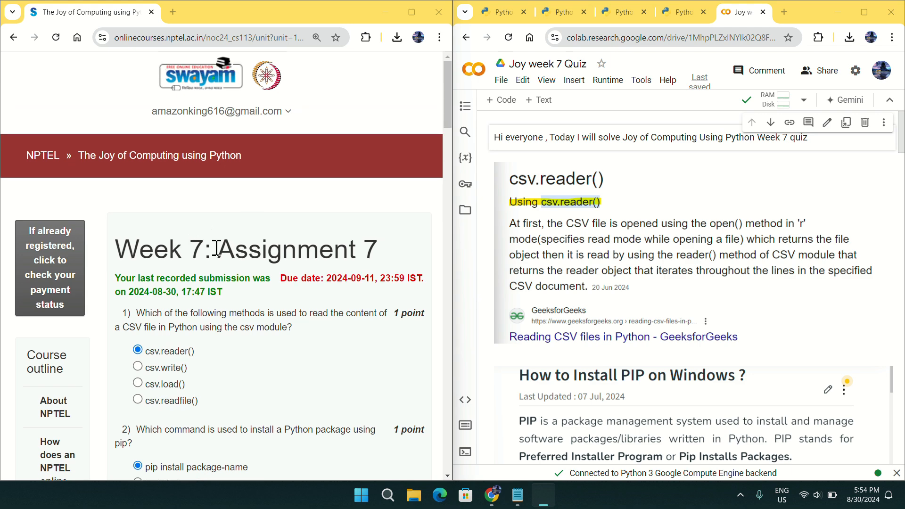
Step: Scroll through the material and switch to the Notepad window holding the disclaimer note
scroll("down", 3)
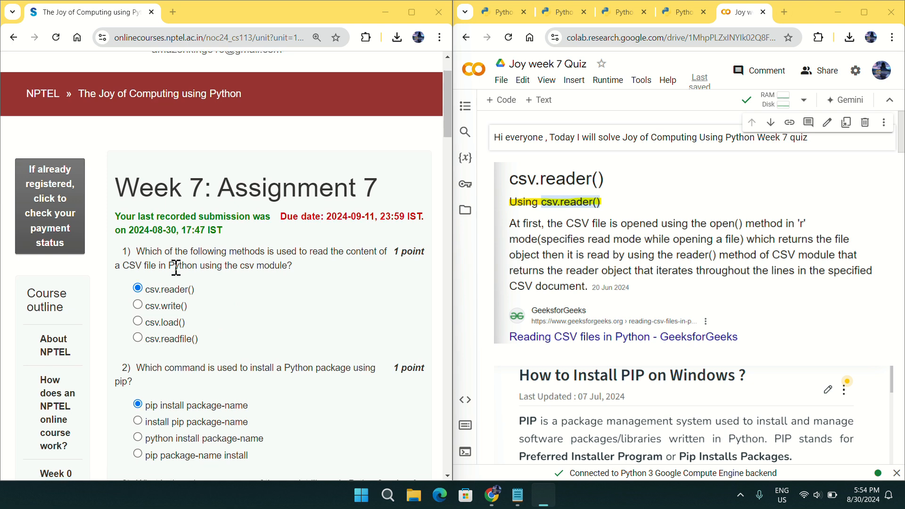
scroll("up", 3)
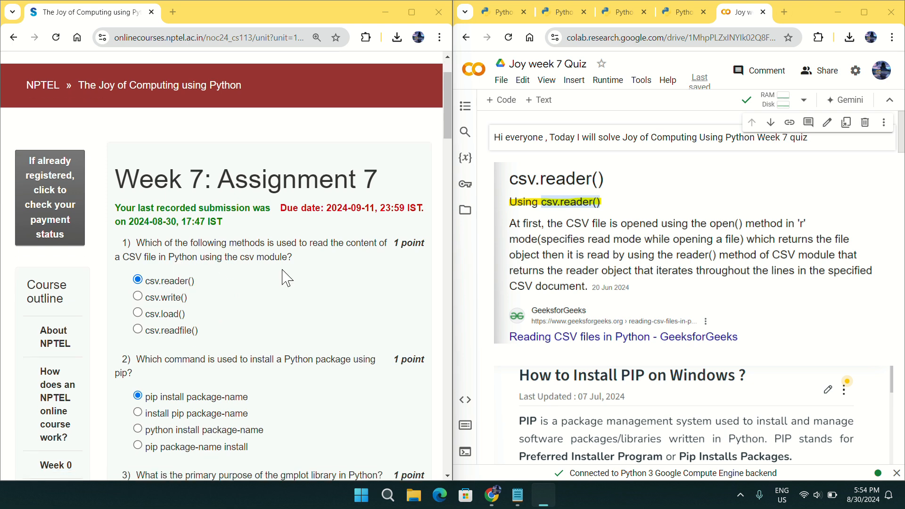
mouse_move(579, 225)
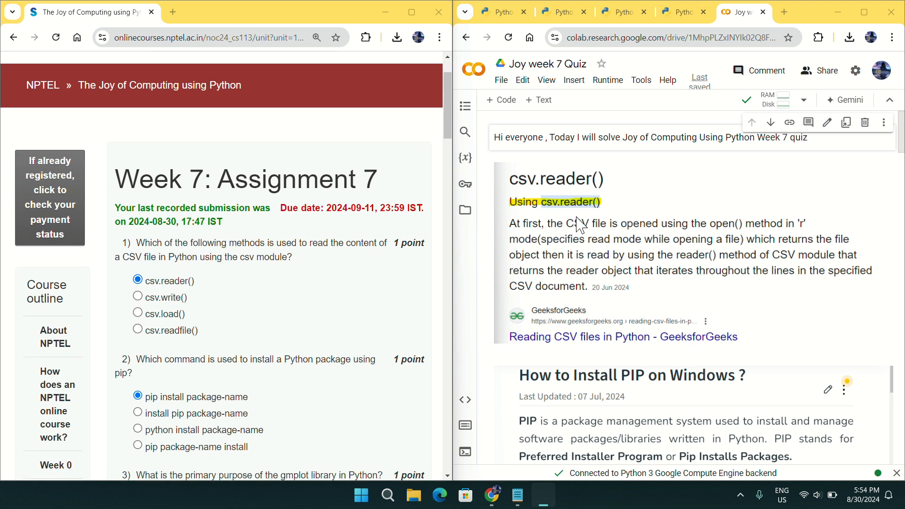
mouse_move(567, 214)
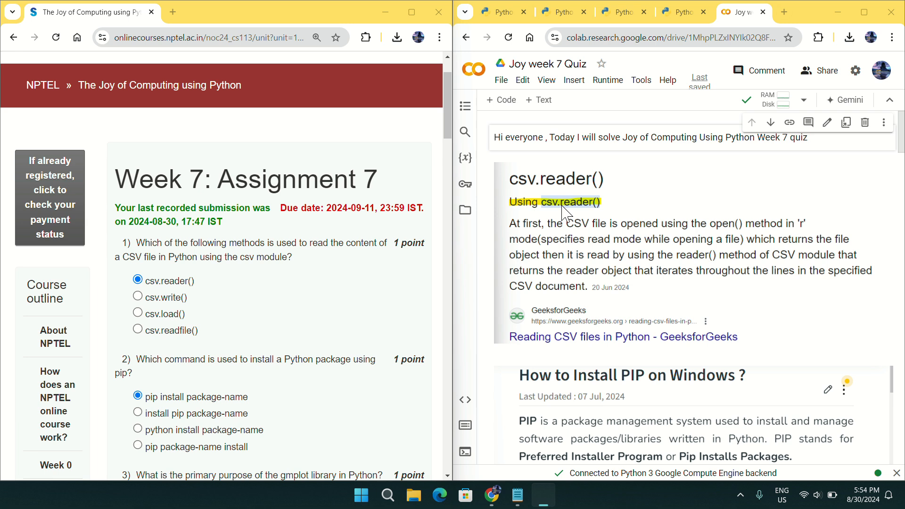
mouse_move(616, 215)
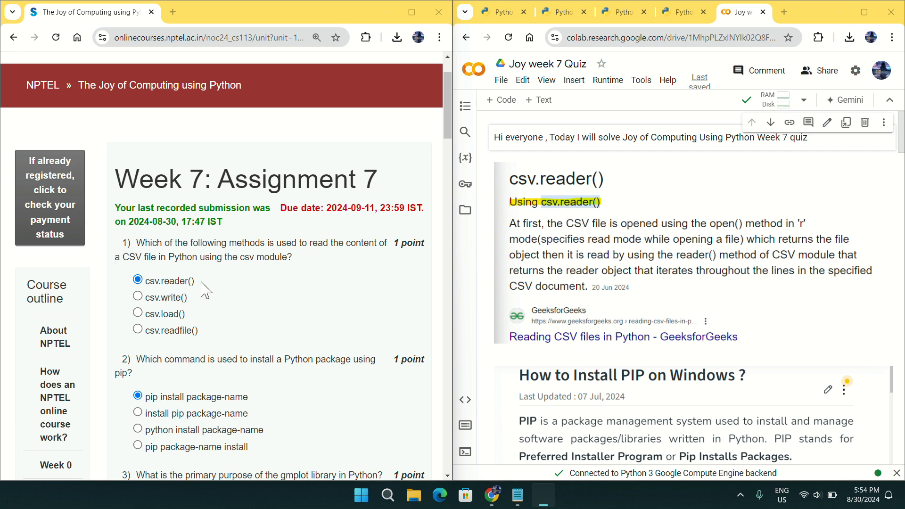
mouse_move(185, 290)
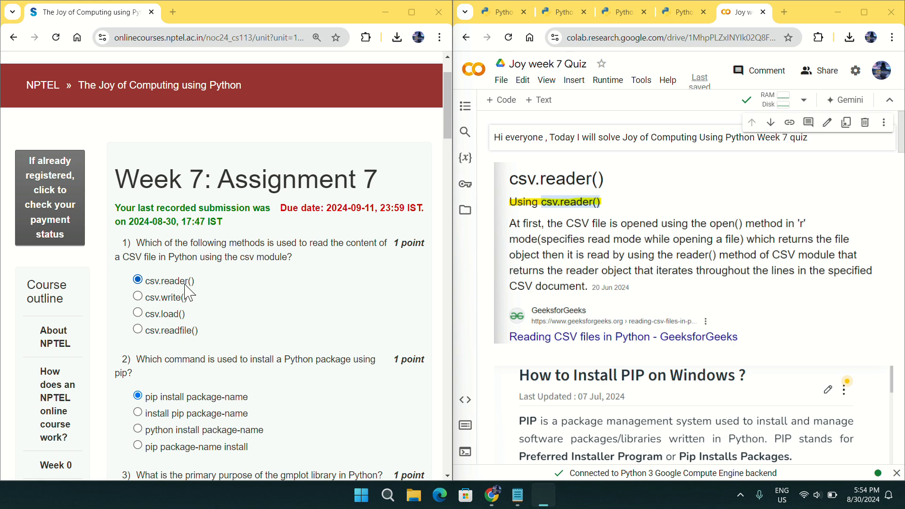
scroll("down", 3)
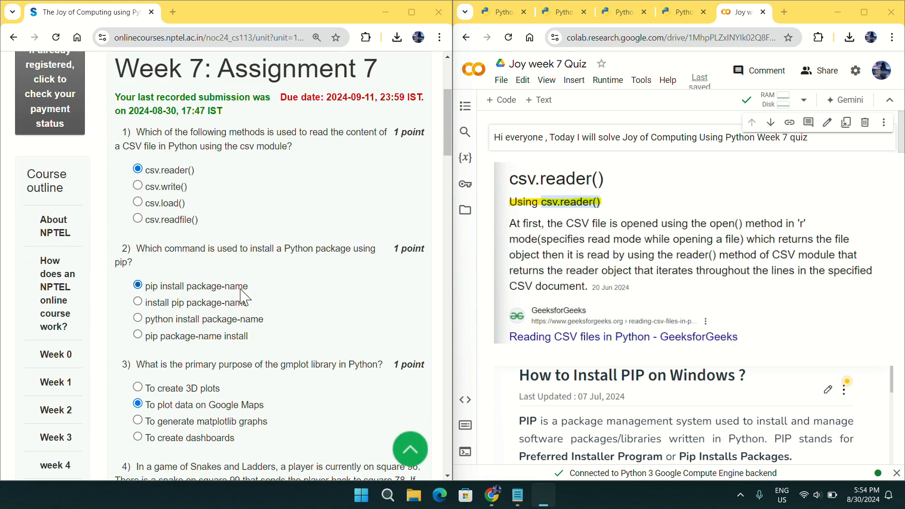
mouse_move(243, 264)
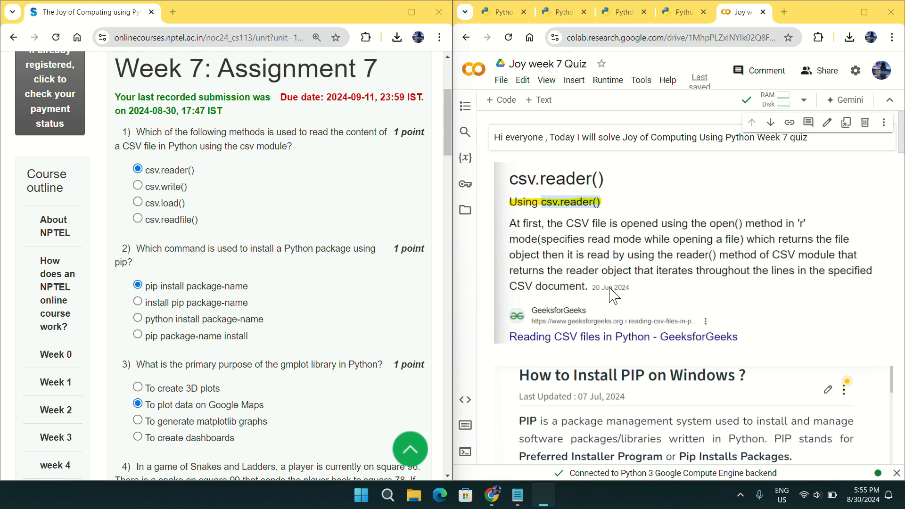
scroll("down", 3)
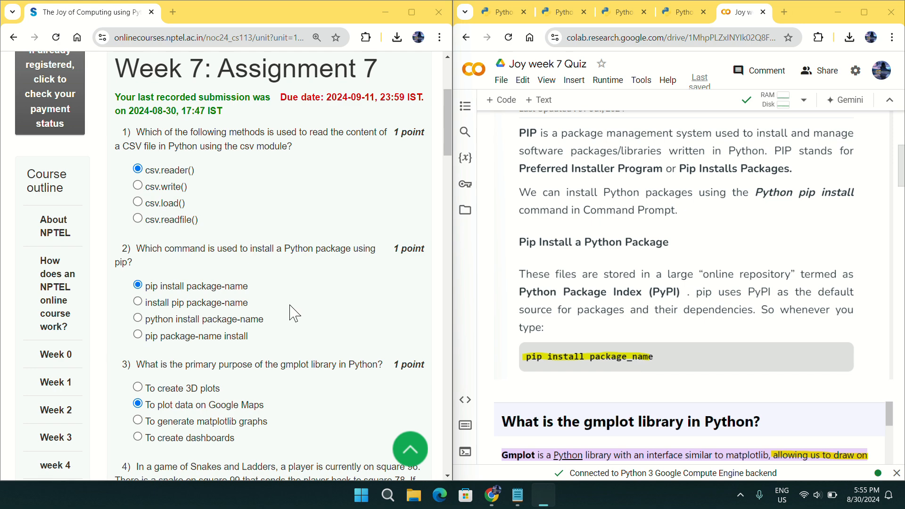
mouse_move(228, 297)
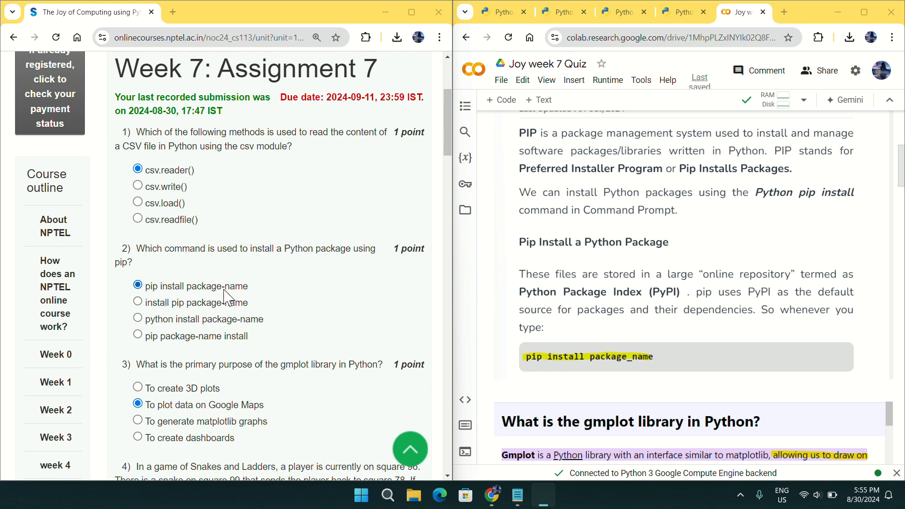
scroll("down", 3)
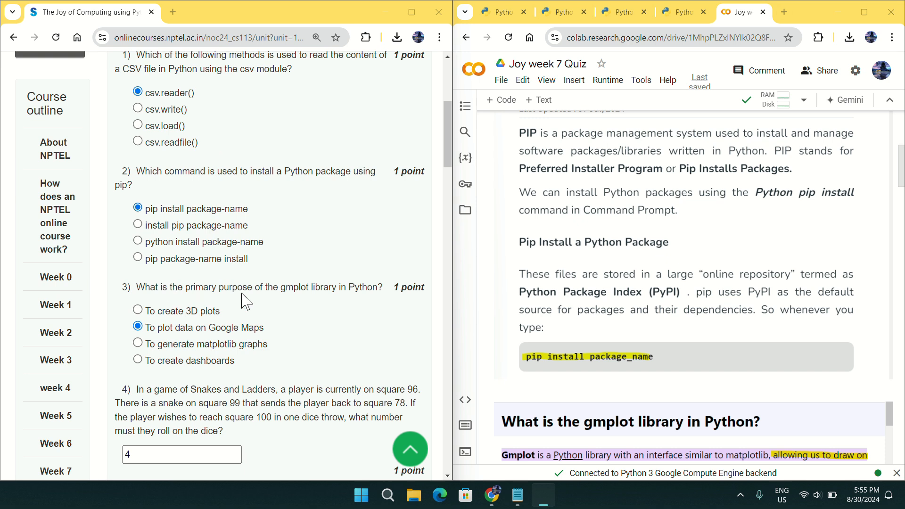
mouse_move(328, 303)
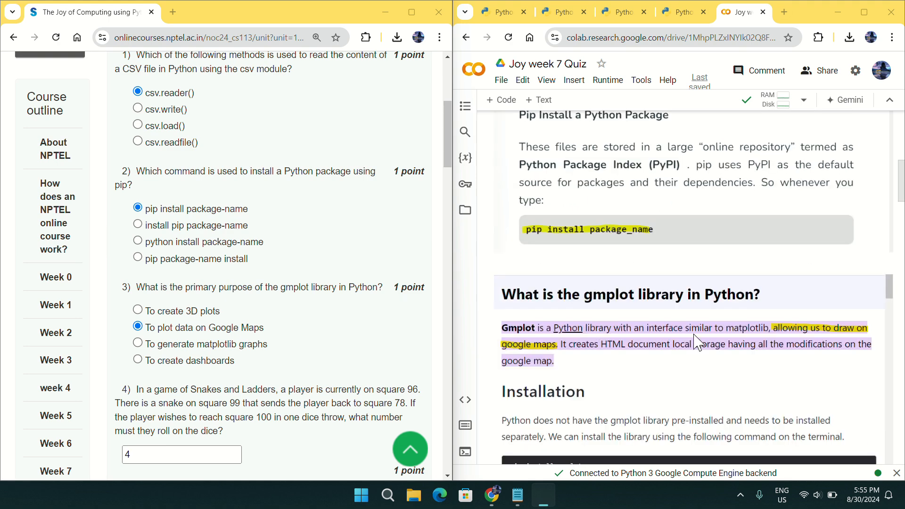
mouse_move(557, 347)
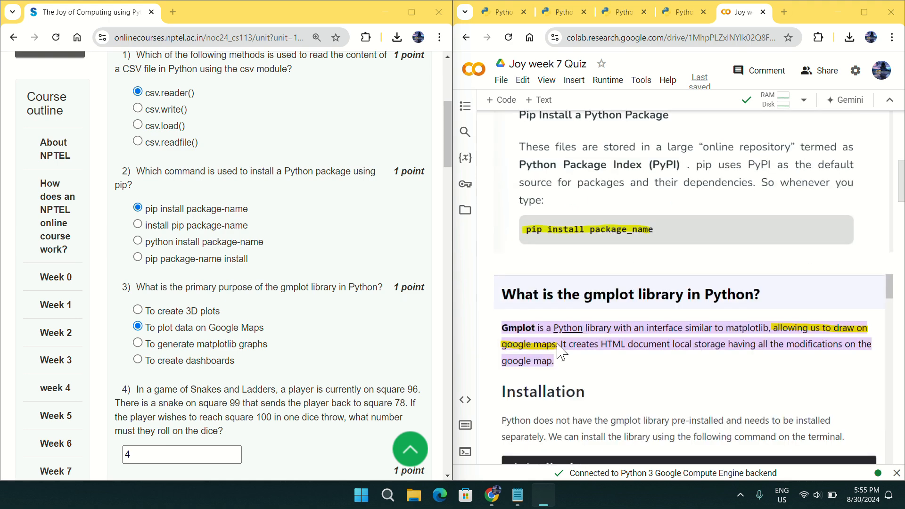
mouse_move(190, 345)
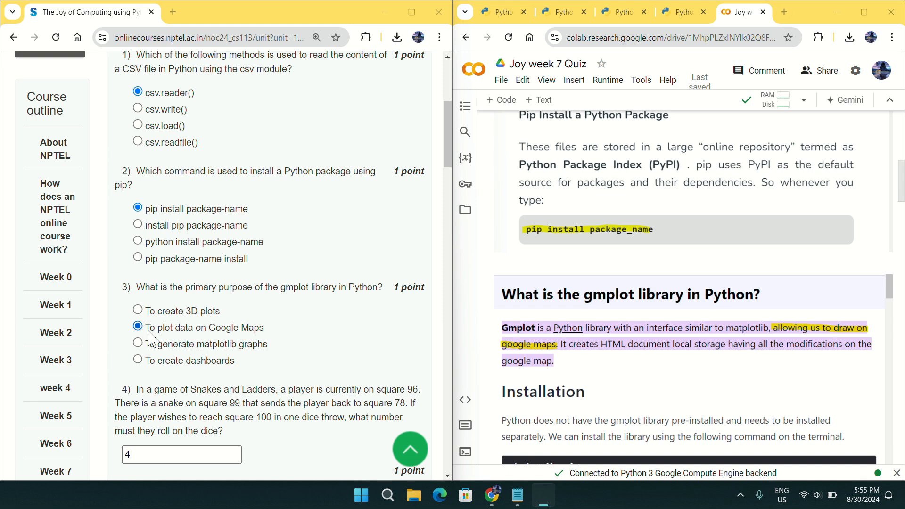
mouse_move(258, 338)
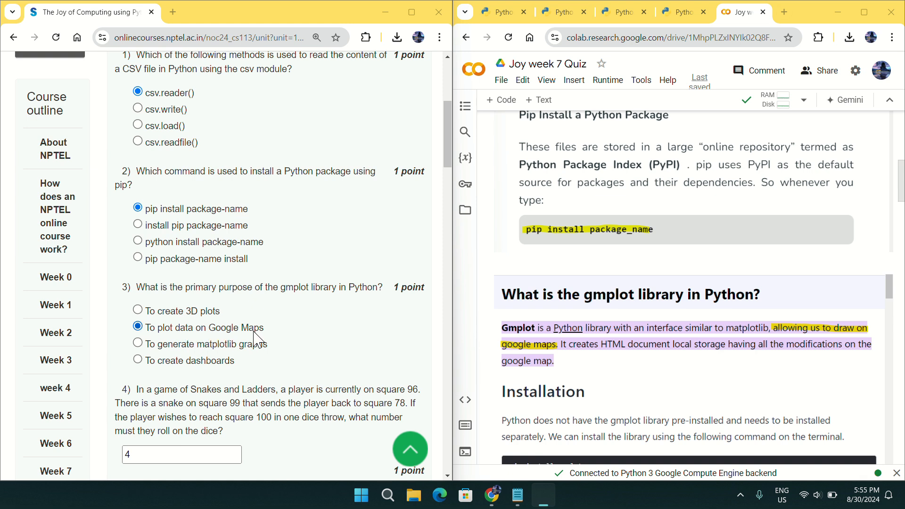
scroll("down", 3)
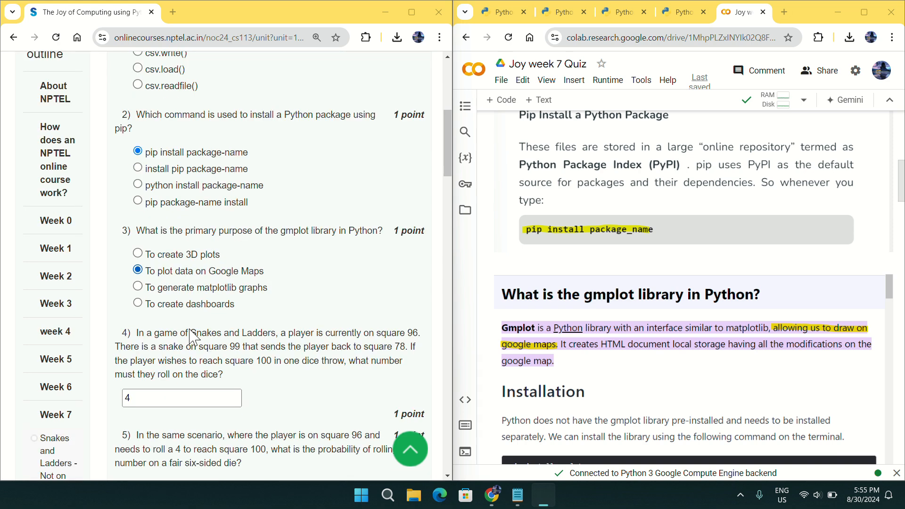
scroll("down", 3)
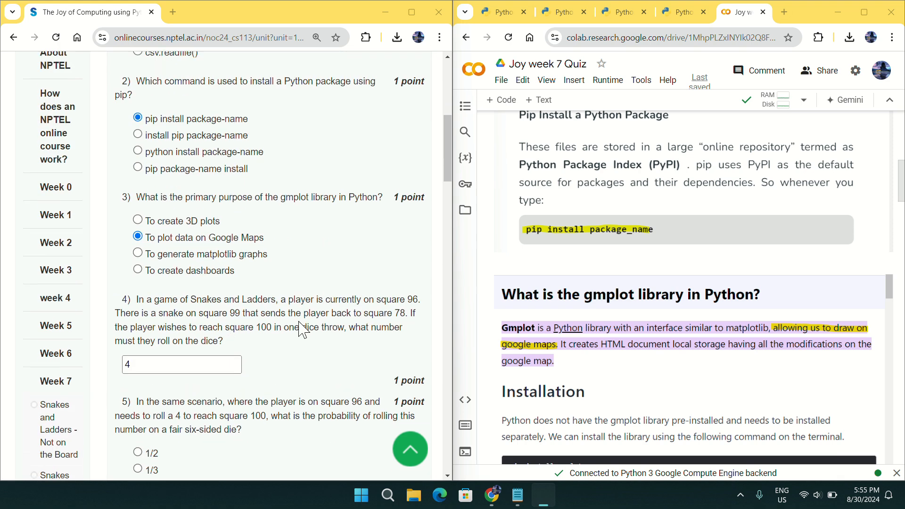
left_click(516, 495)
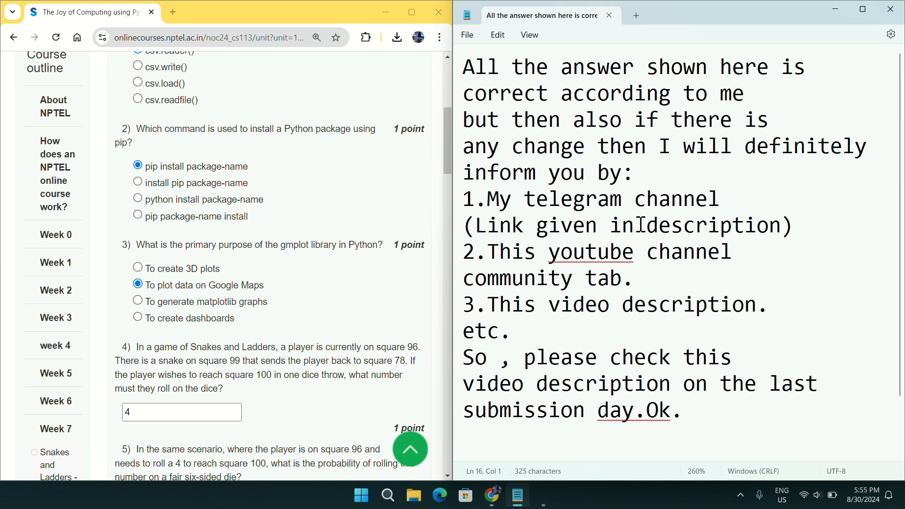
Step: Highlight words in the note saying answers are believed correct and changes will be announced
double_click(572, 199)
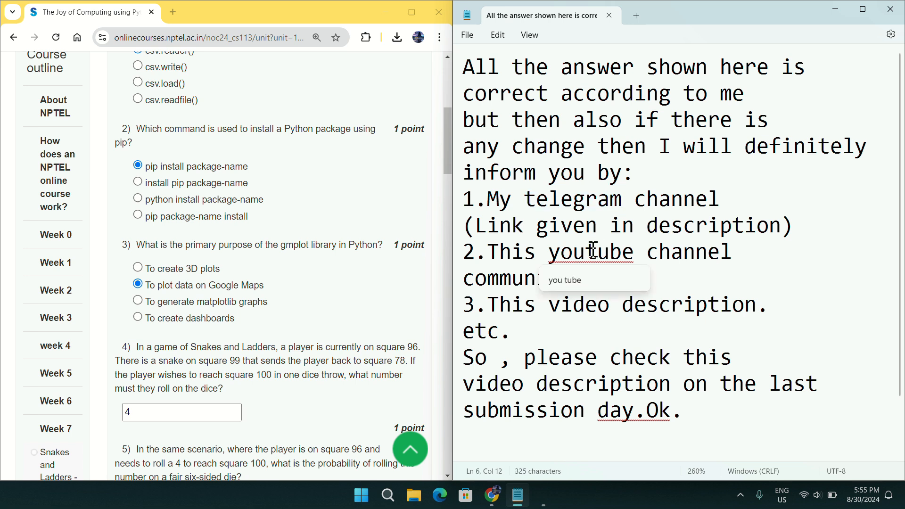
mouse_move(587, 304)
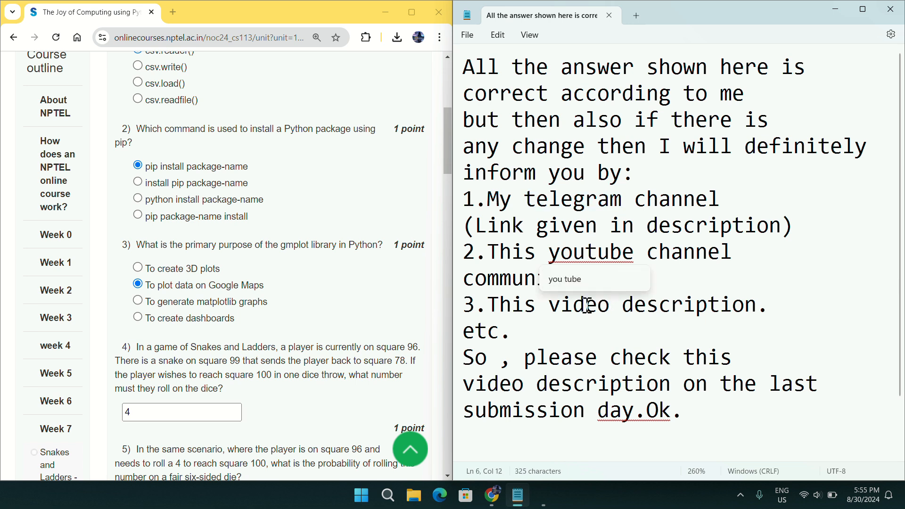
double_click(576, 304)
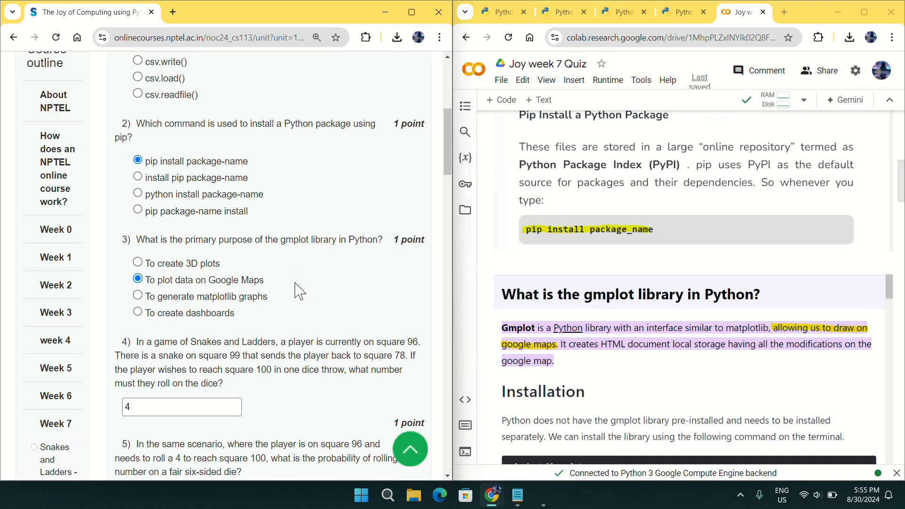
scroll("down", 3)
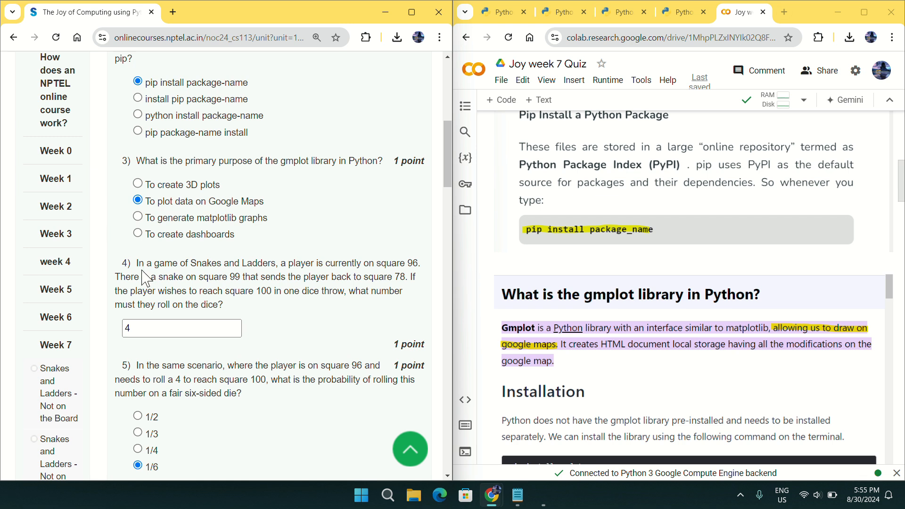
mouse_move(183, 268)
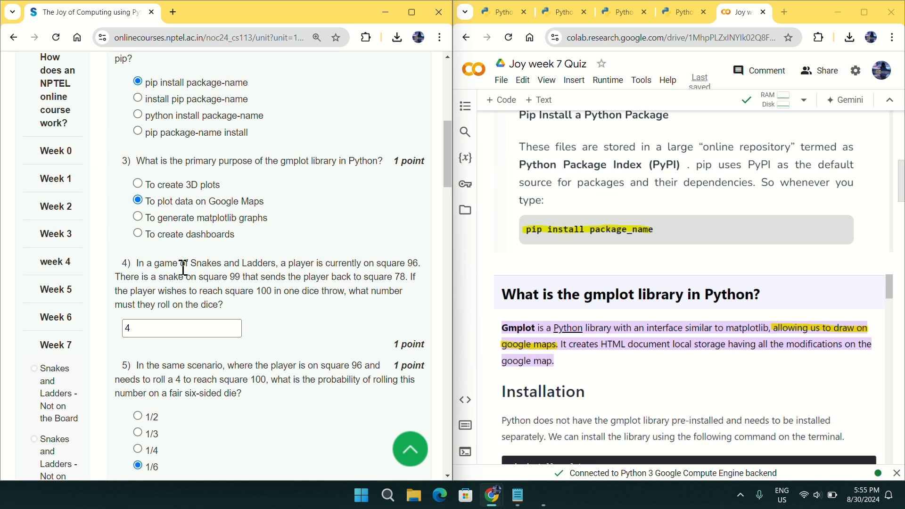
mouse_move(294, 278)
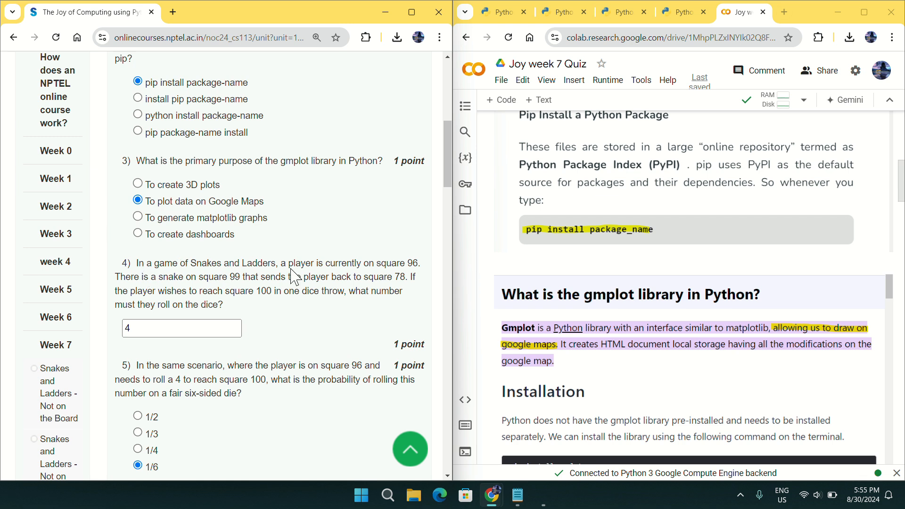
scroll("down", 3)
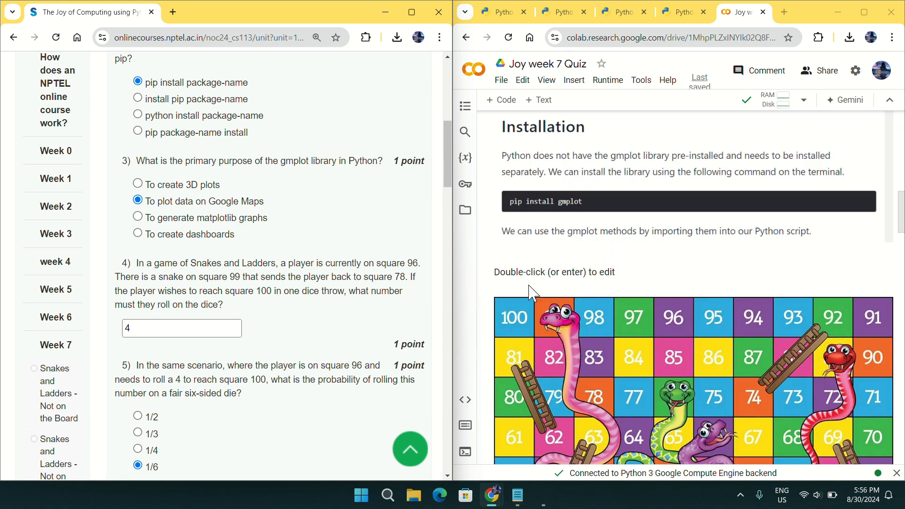
Step: Scroll past the snakes-and-ladders board to the explanation that rolling a 4 has probability 1/6
scroll("down", 3)
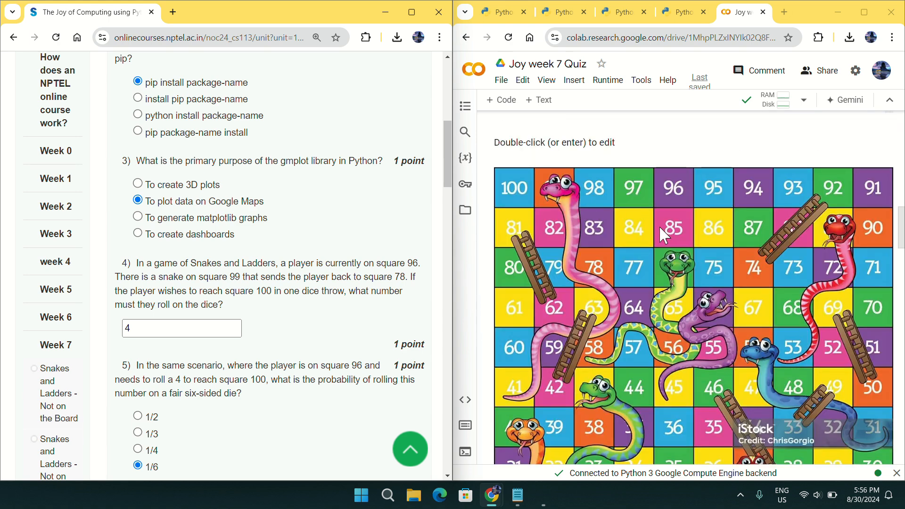
mouse_move(675, 197)
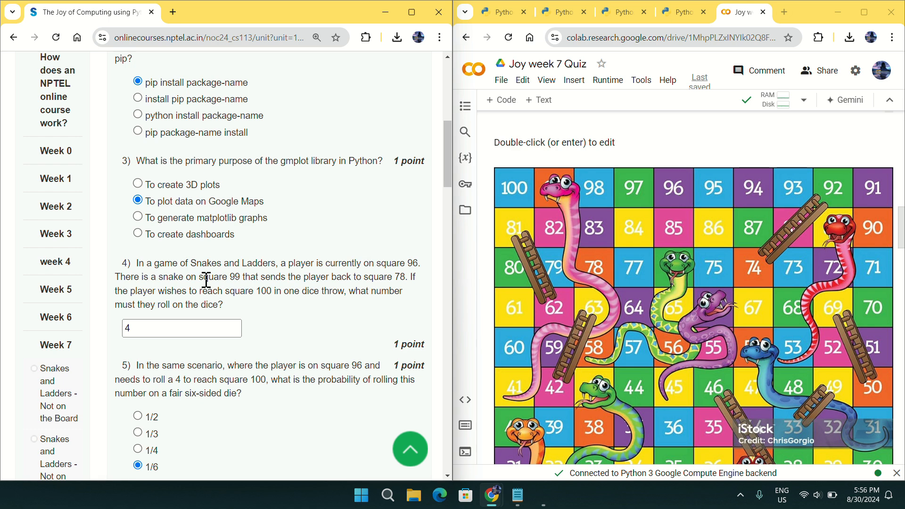
mouse_move(258, 277)
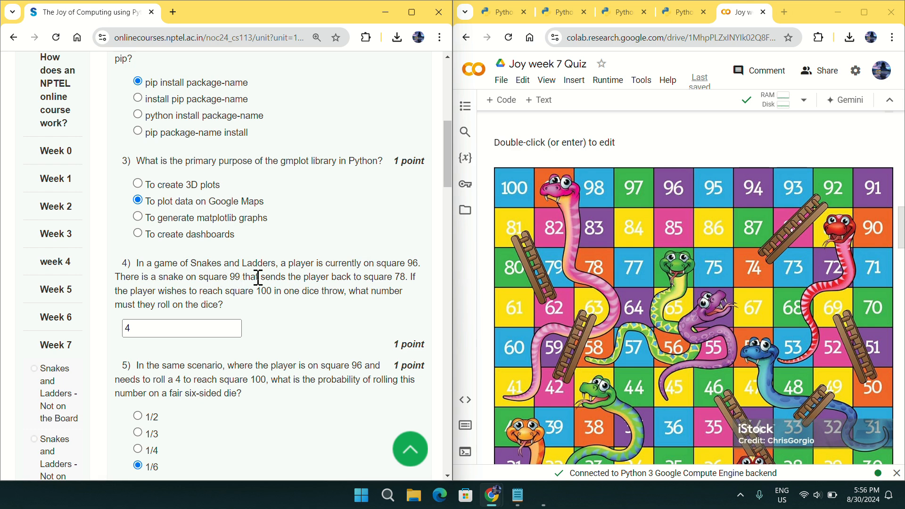
mouse_move(553, 201)
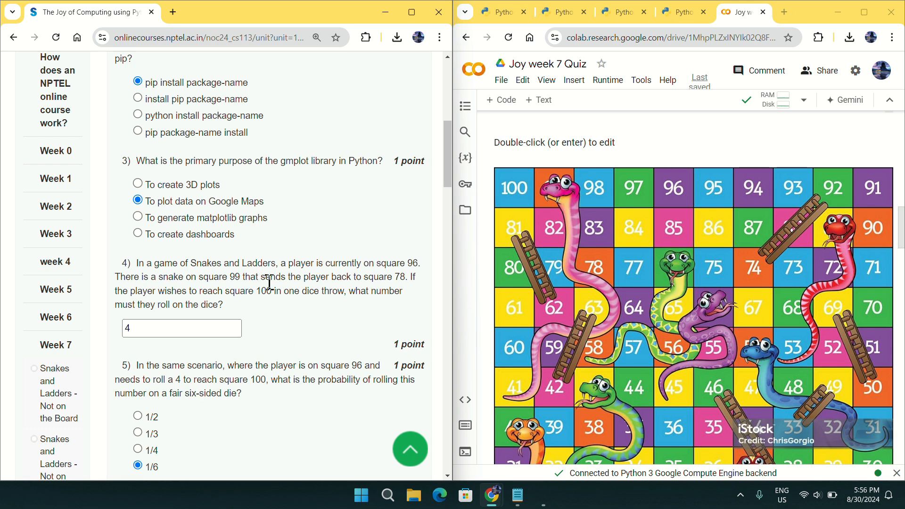
mouse_move(345, 280)
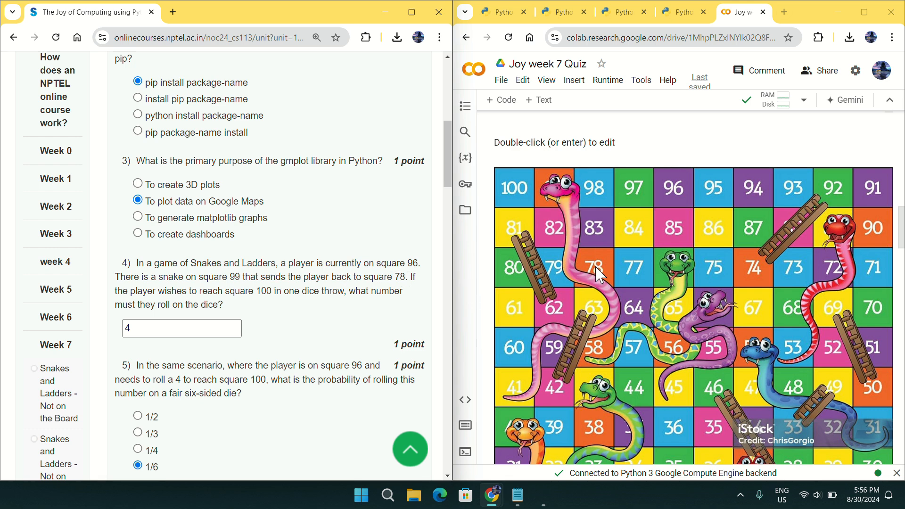
mouse_move(565, 299)
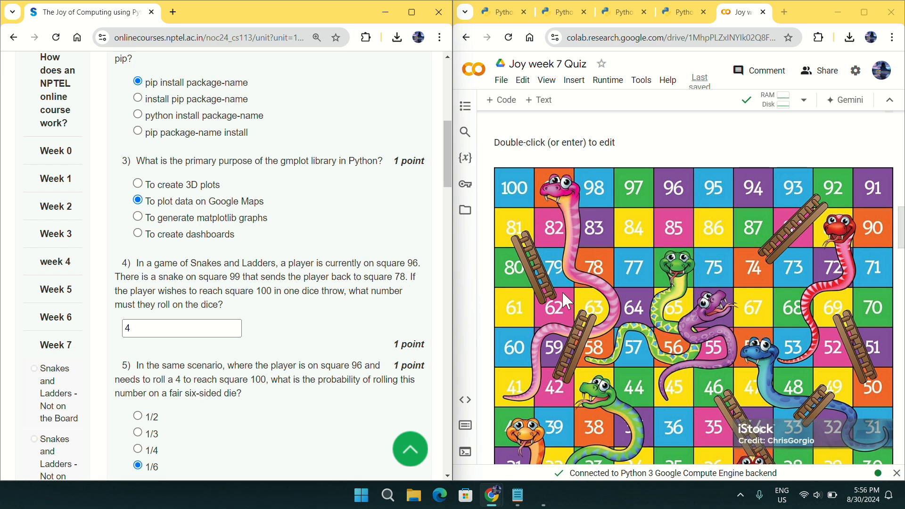
mouse_move(601, 268)
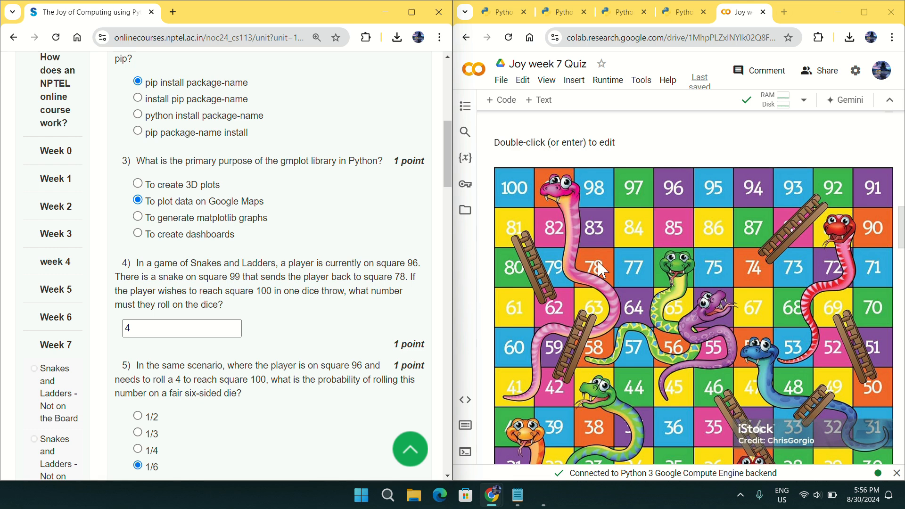
mouse_move(145, 295)
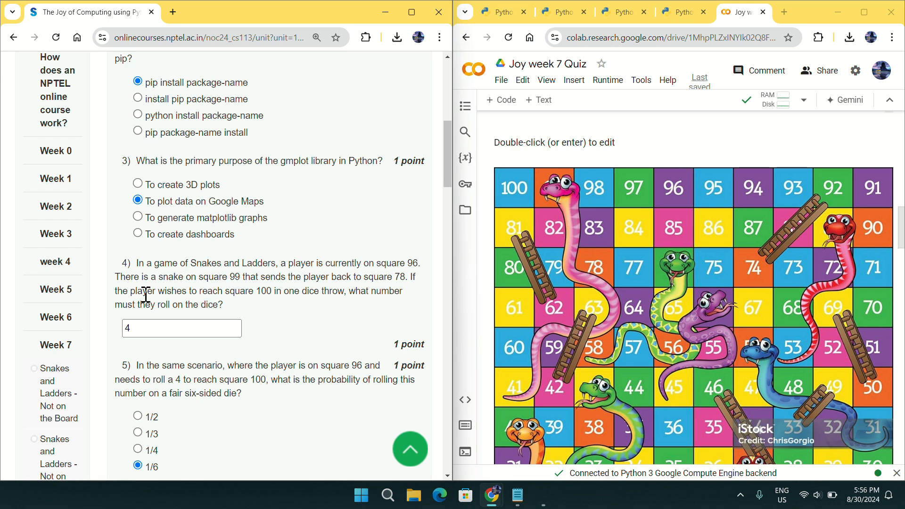
mouse_move(248, 290)
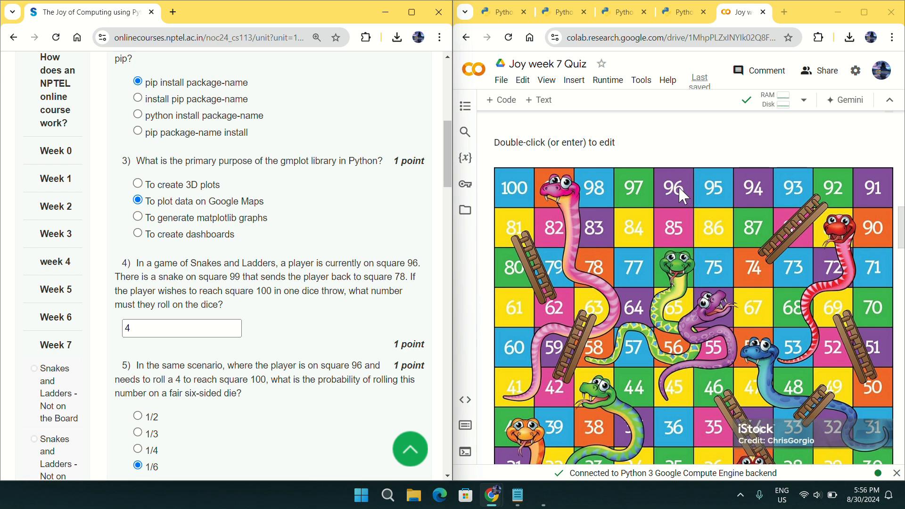
mouse_move(507, 195)
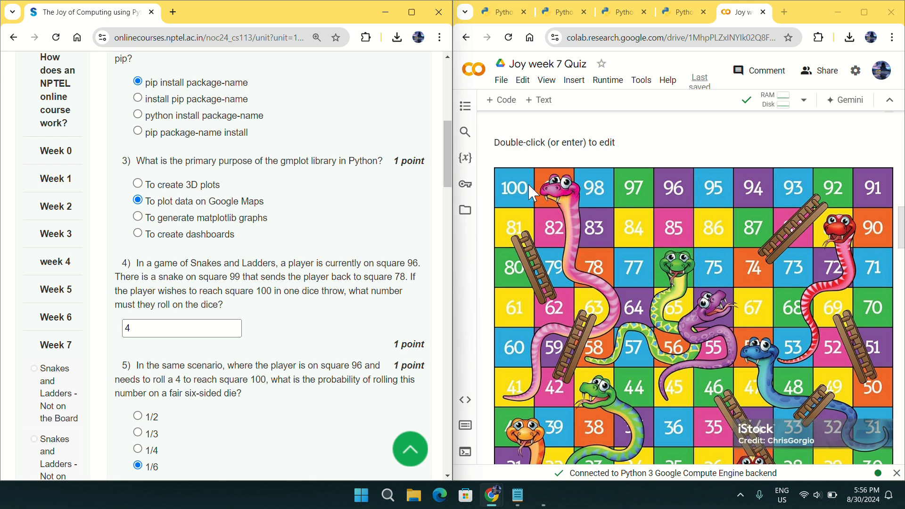
mouse_move(504, 190)
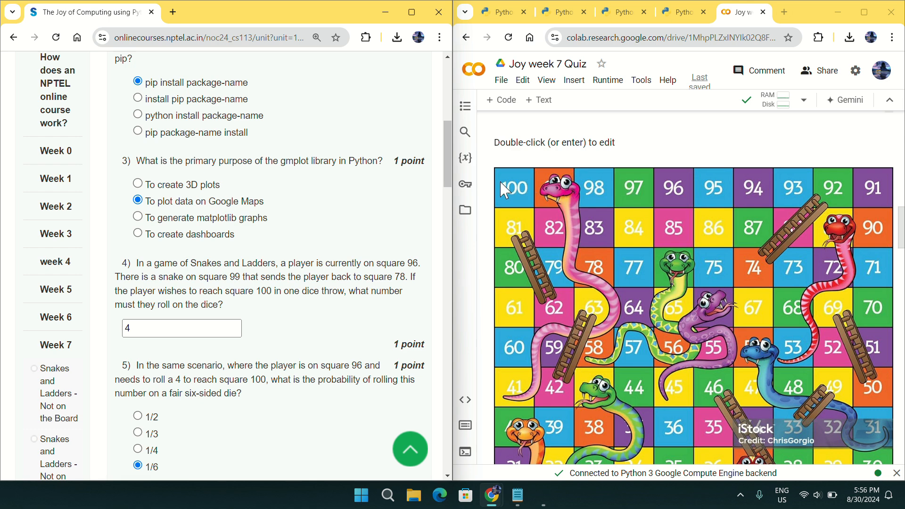
left_click(181, 328)
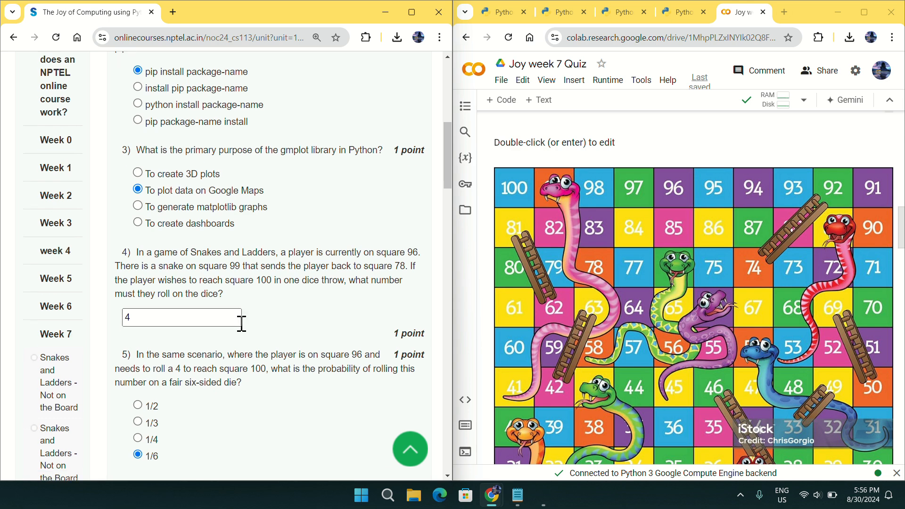
scroll("down", 3)
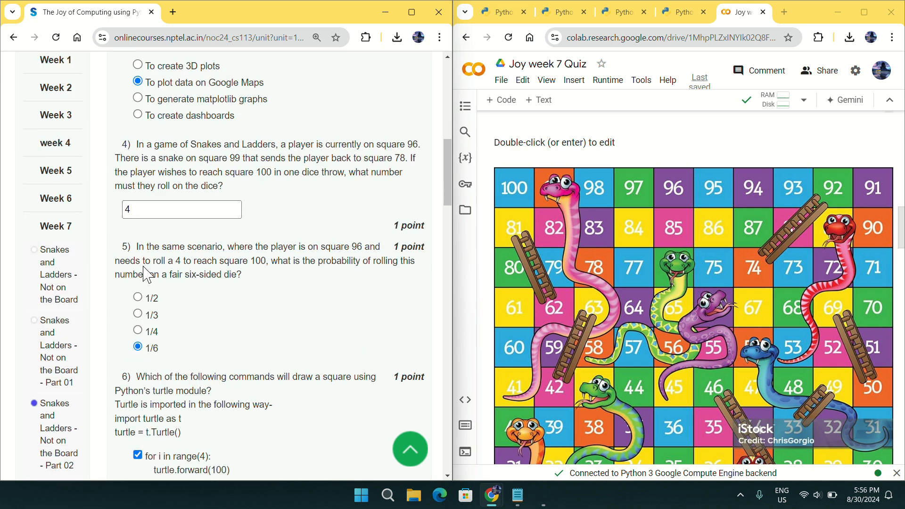
mouse_move(145, 268)
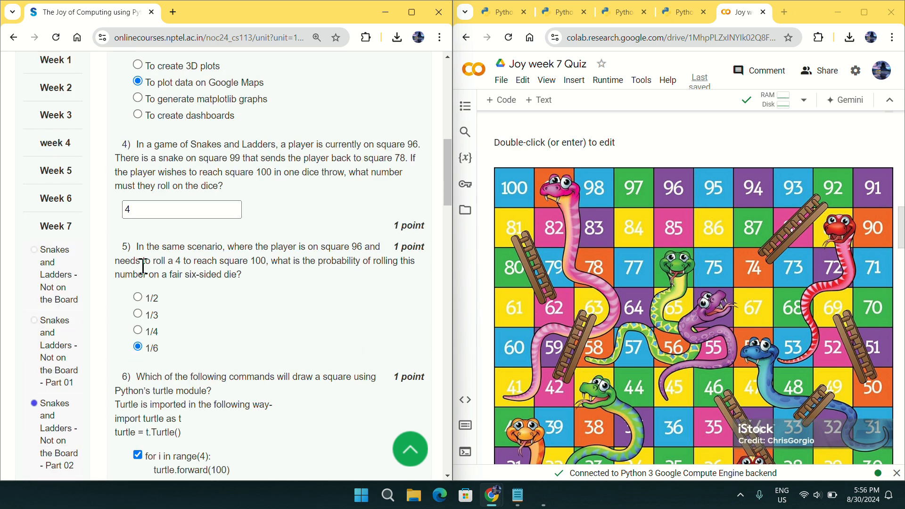
mouse_move(351, 254)
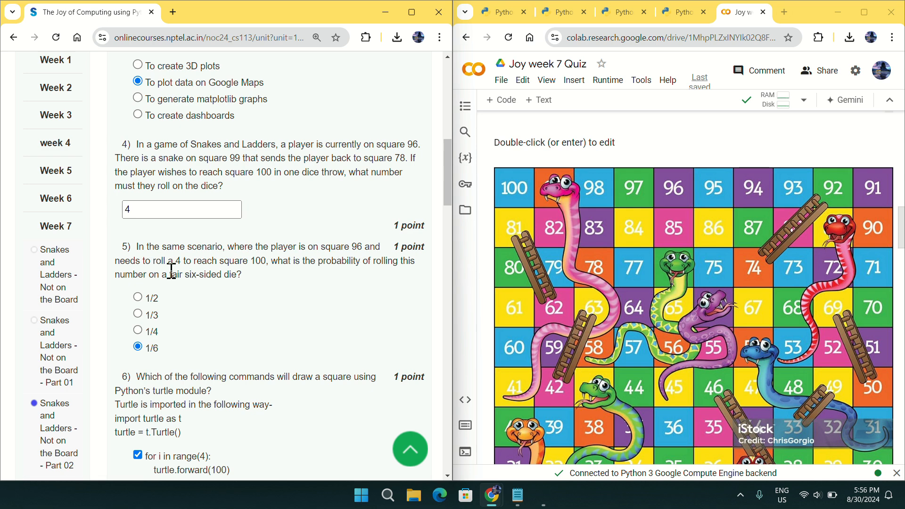
mouse_move(256, 266)
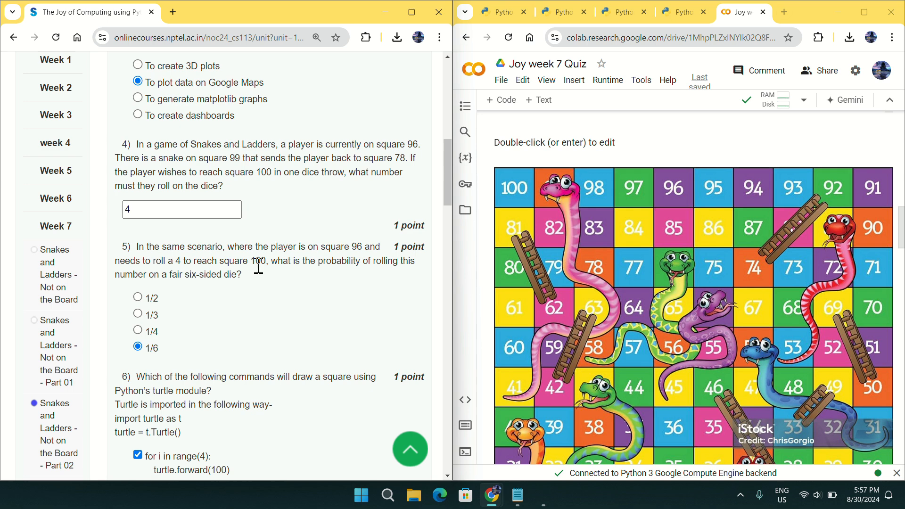
mouse_move(632, 225)
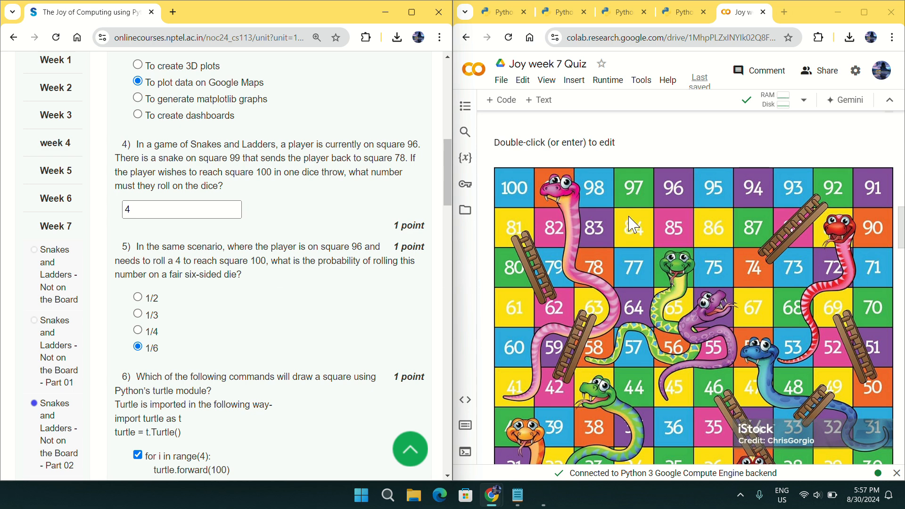
mouse_move(504, 199)
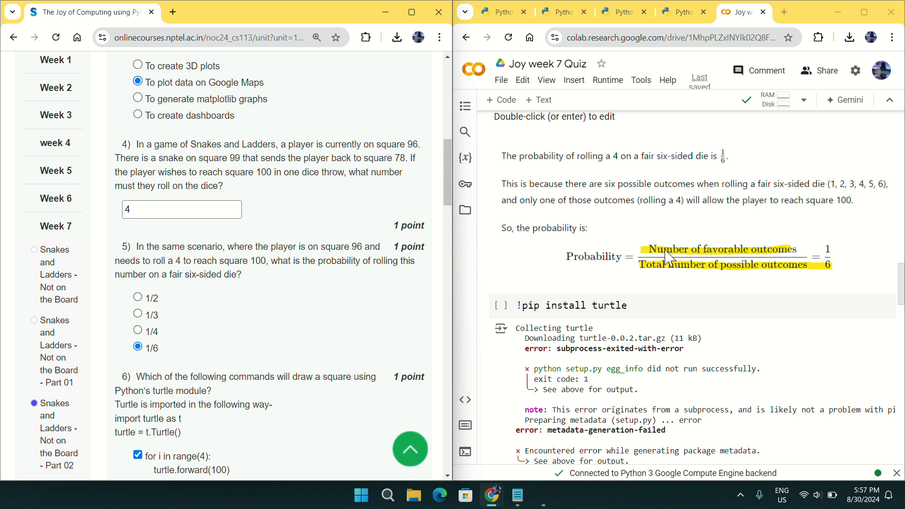
scroll("down", 3)
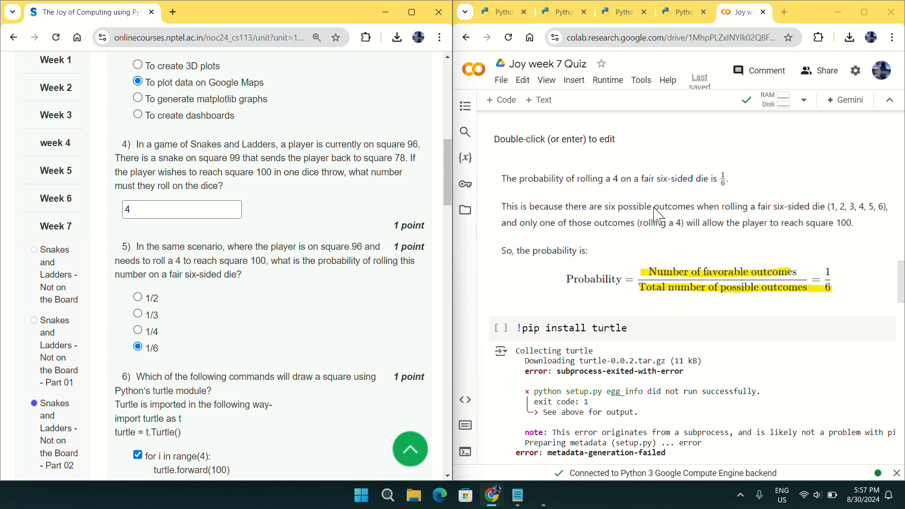
mouse_move(617, 189)
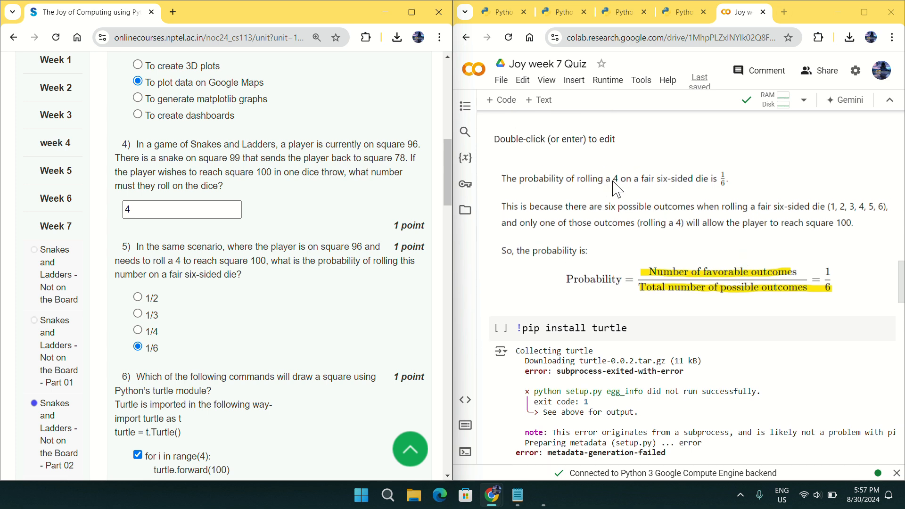
mouse_move(802, 297)
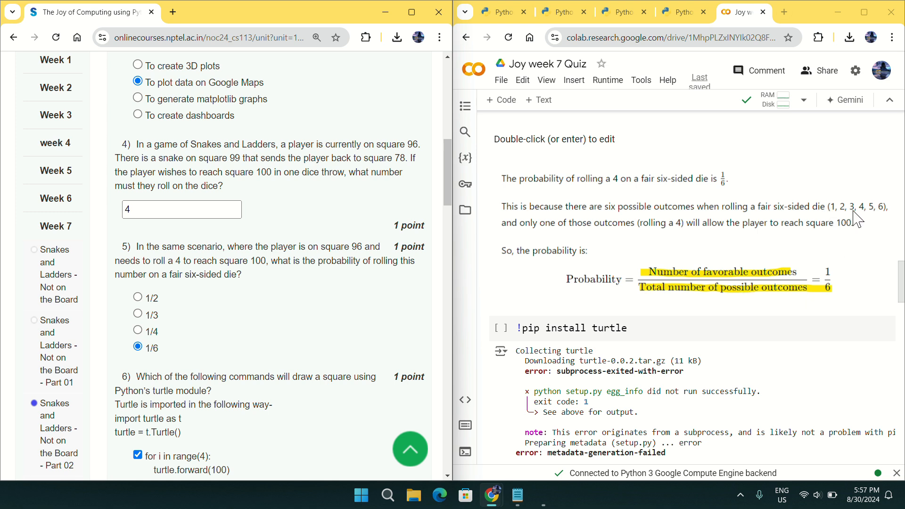
mouse_move(741, 290)
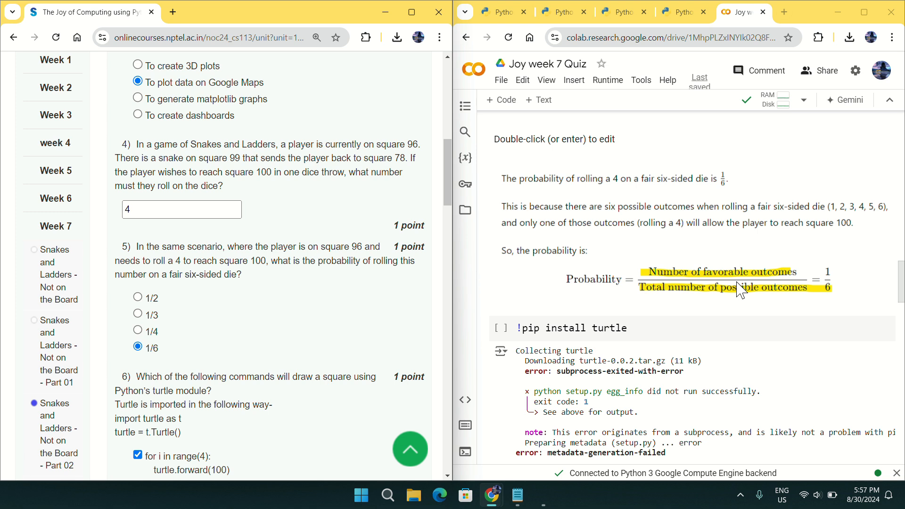
mouse_move(763, 285)
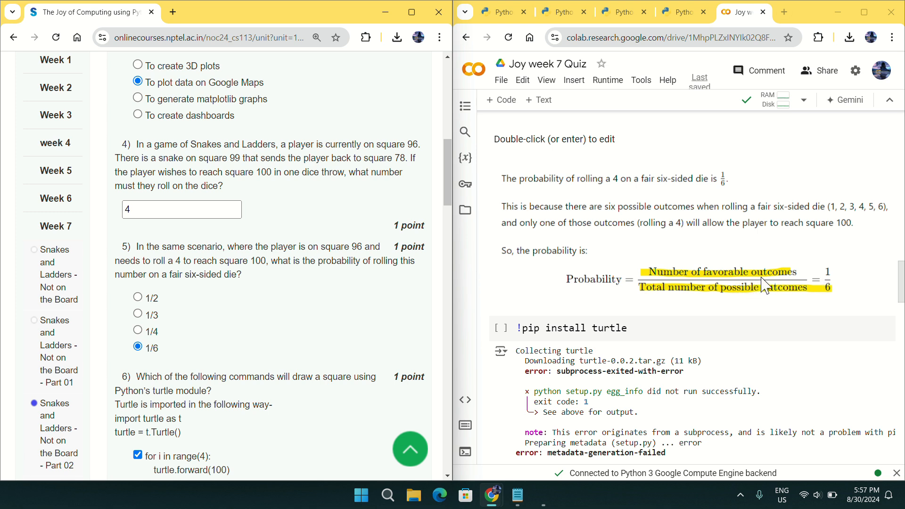
mouse_move(836, 279)
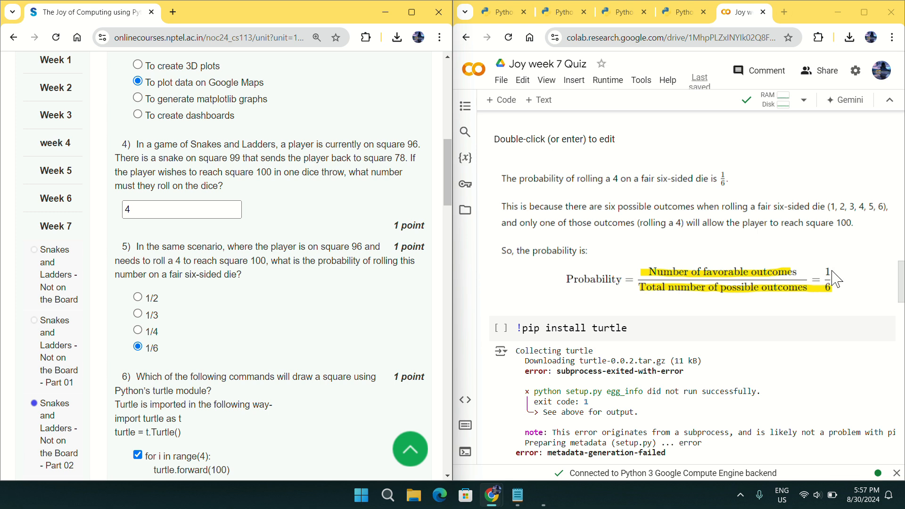
mouse_move(833, 305)
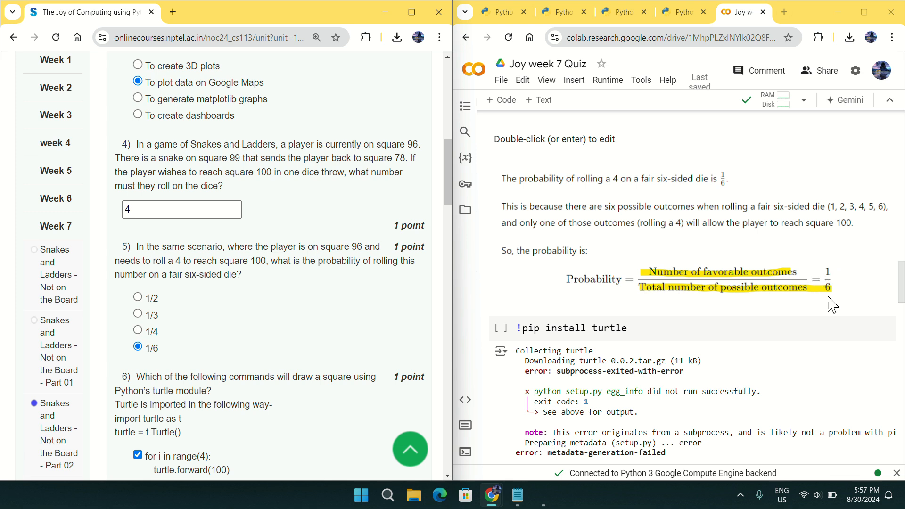
scroll("down", 3)
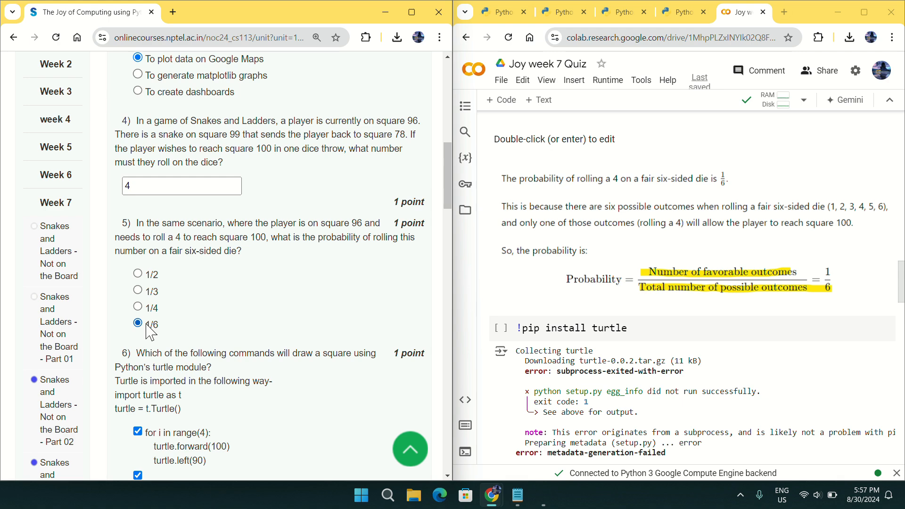
scroll("down", 3)
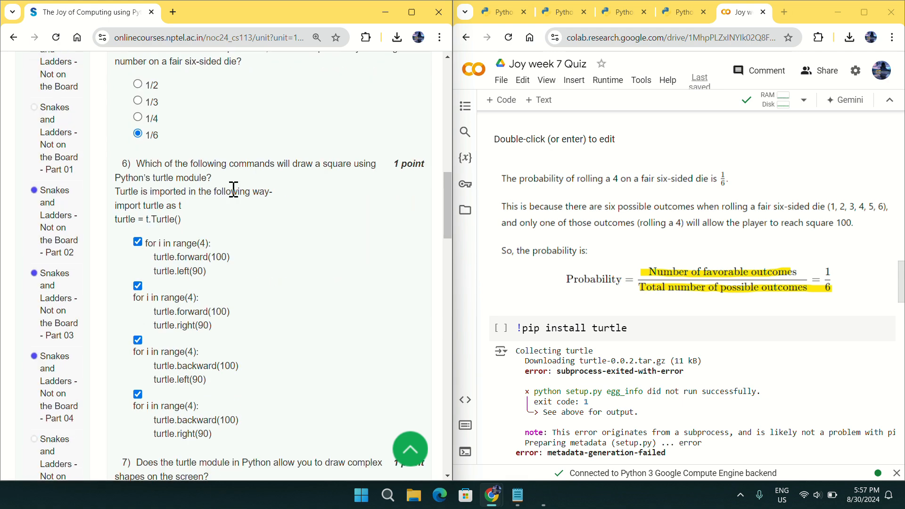
mouse_move(330, 175)
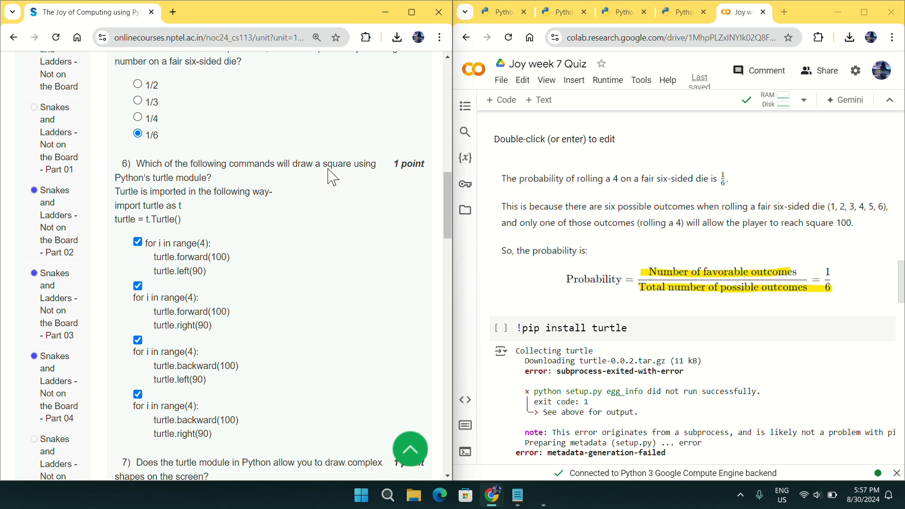
mouse_move(282, 266)
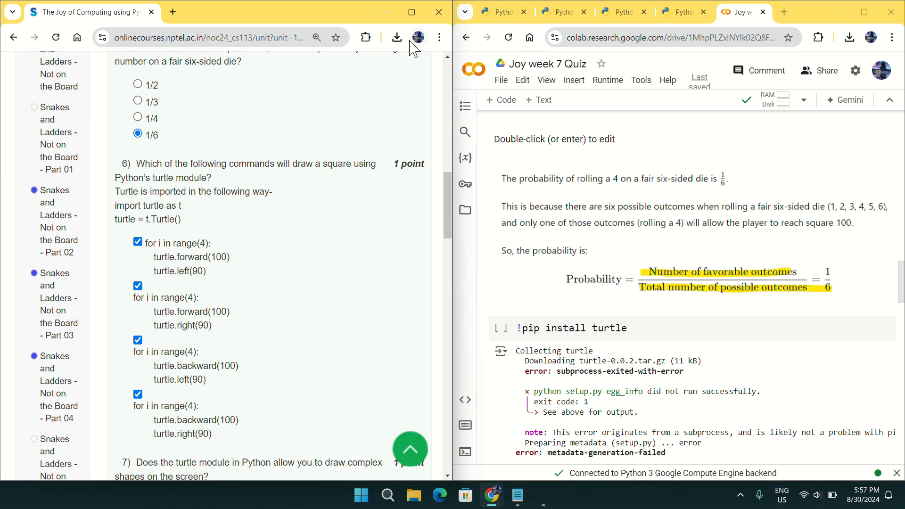
mouse_move(528, 14)
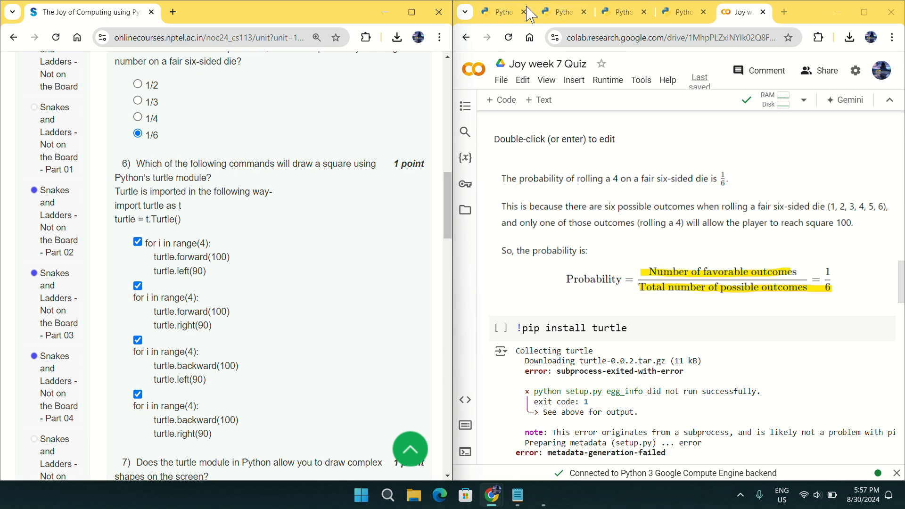
Step: Run the option 1 turtle code (forward then left, four times) so it traces a square
left_click(498, 12)
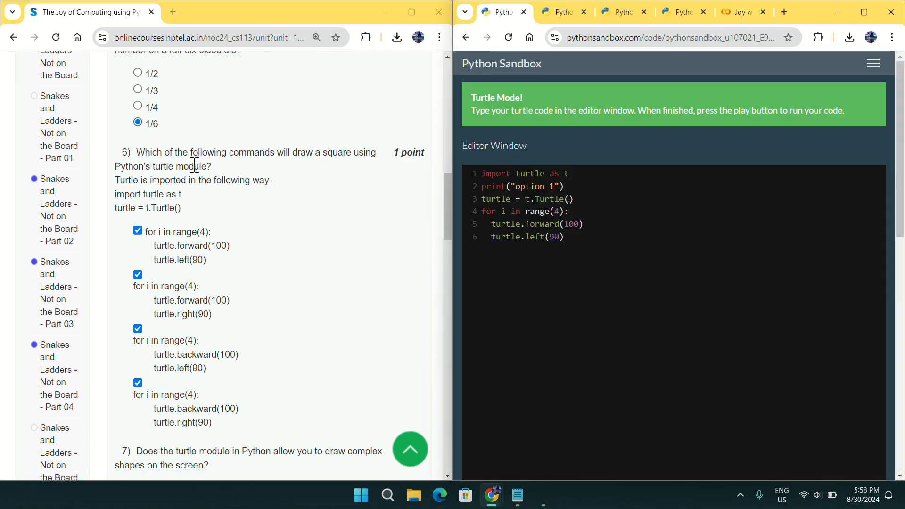
mouse_move(274, 158)
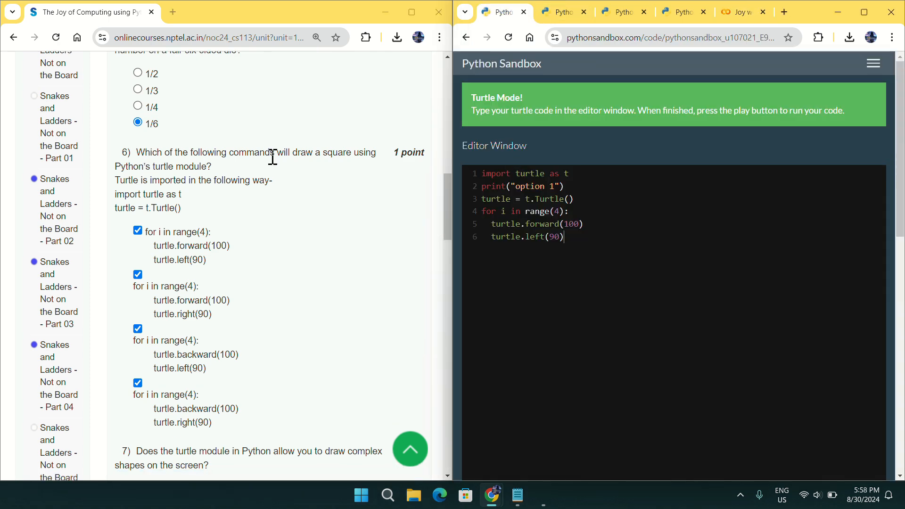
mouse_move(184, 166)
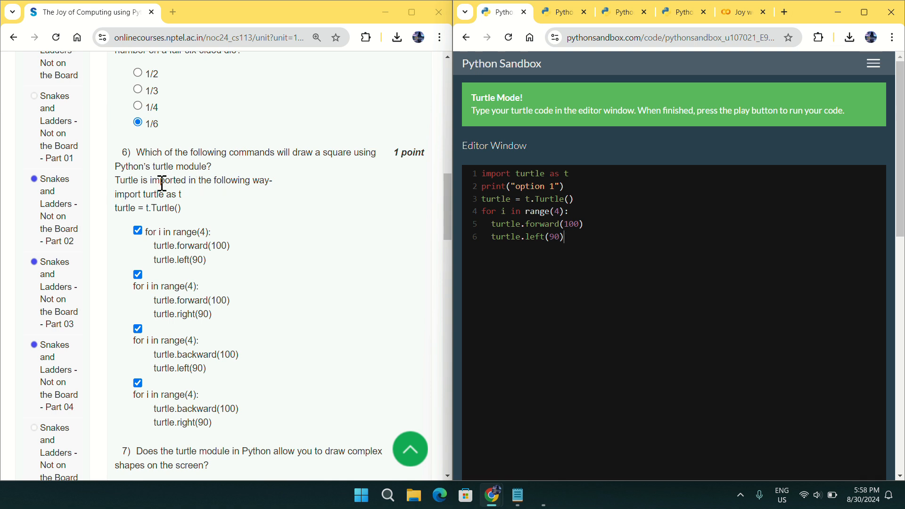
mouse_move(141, 207)
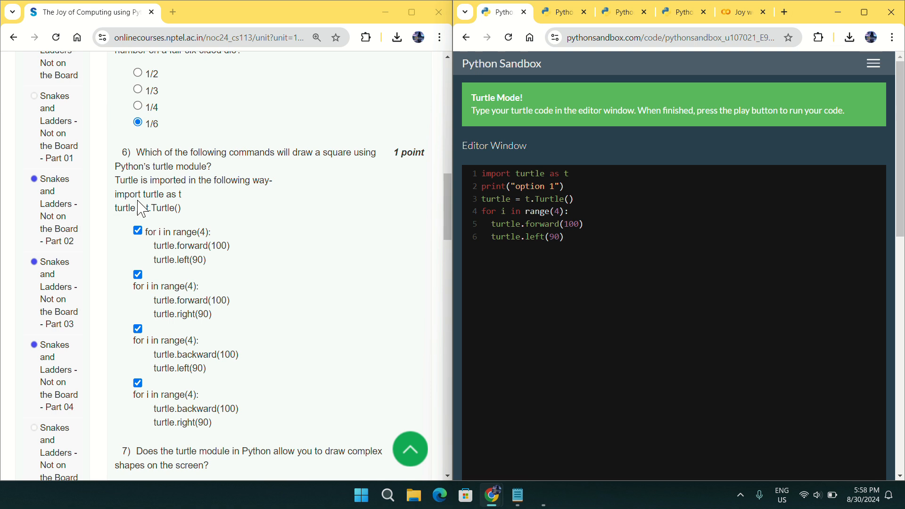
mouse_move(315, 206)
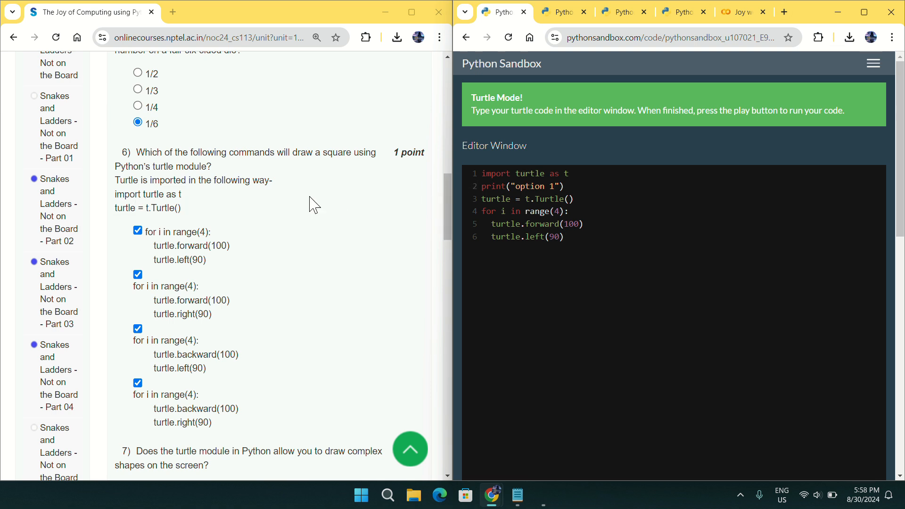
mouse_move(315, 267)
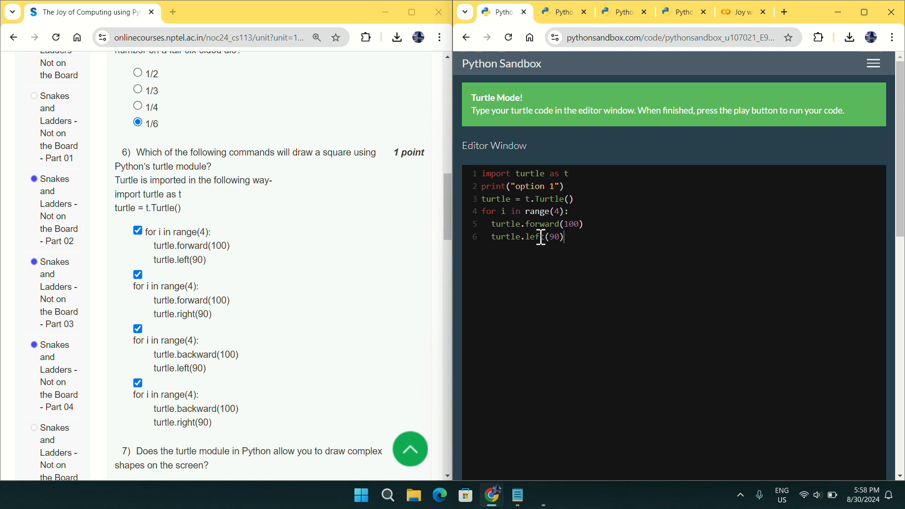
mouse_move(321, 280)
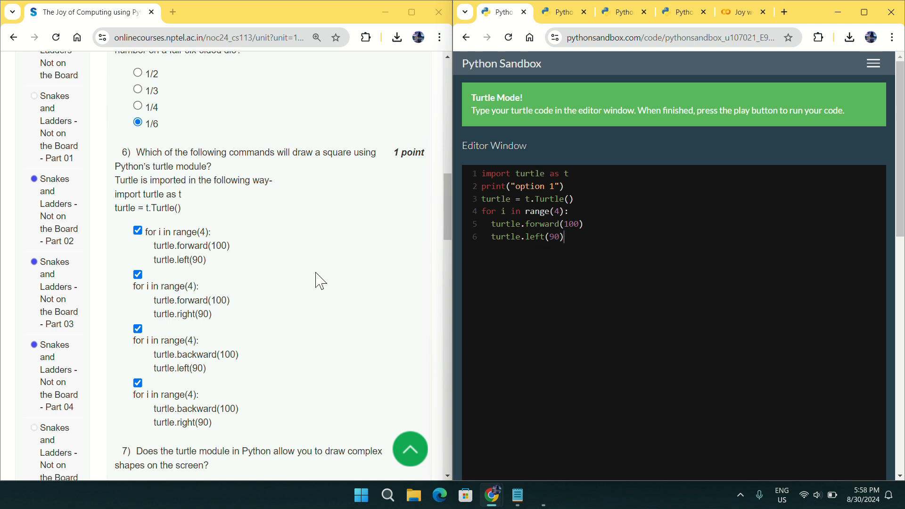
mouse_move(405, 254)
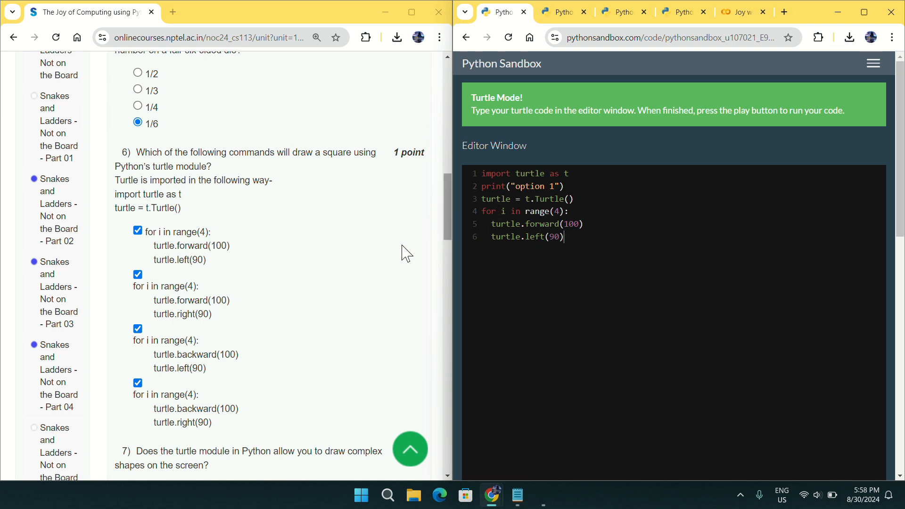
mouse_move(328, 253)
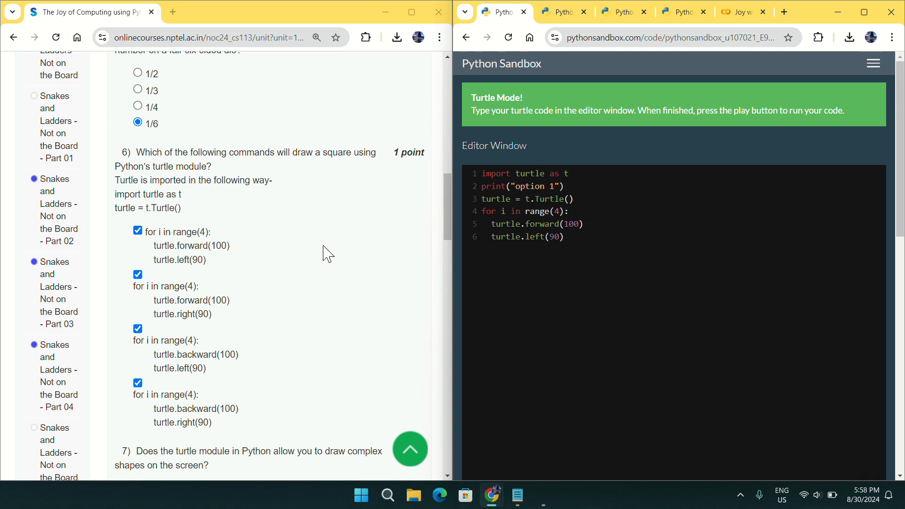
left_click(475, 210)
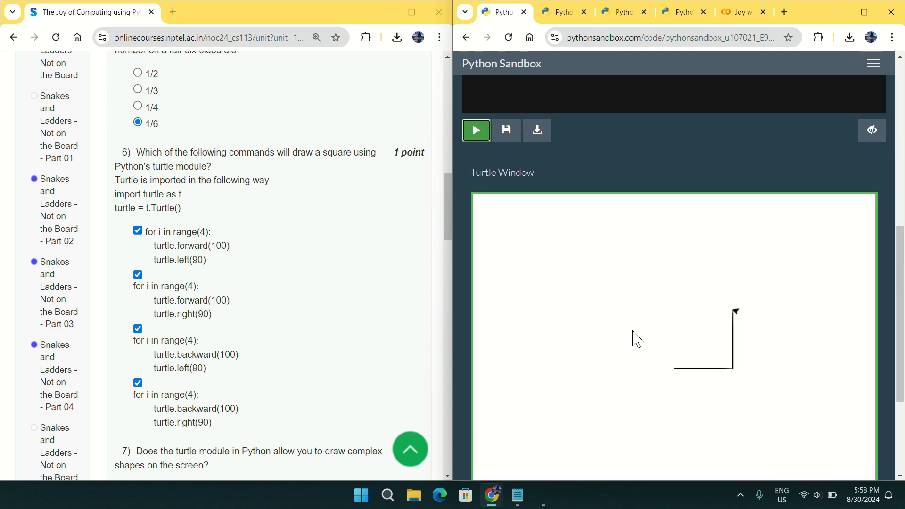
left_click(476, 130)
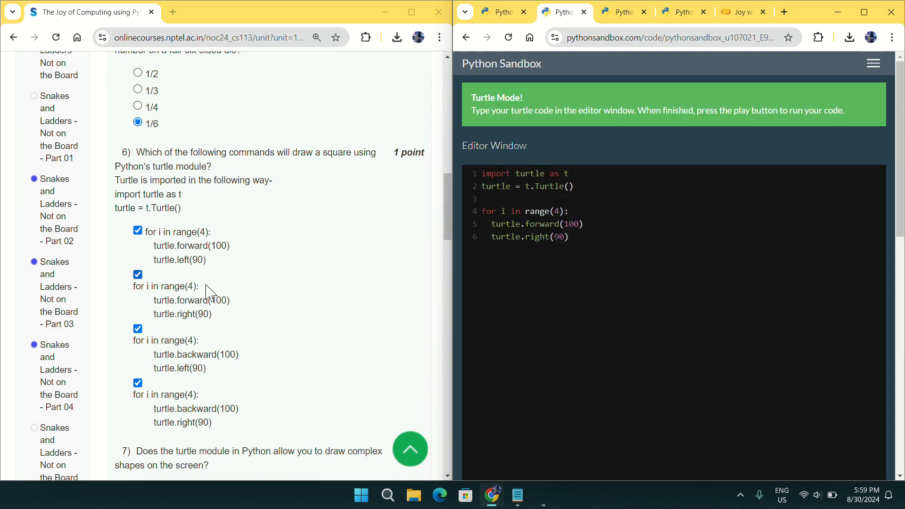
mouse_move(201, 315)
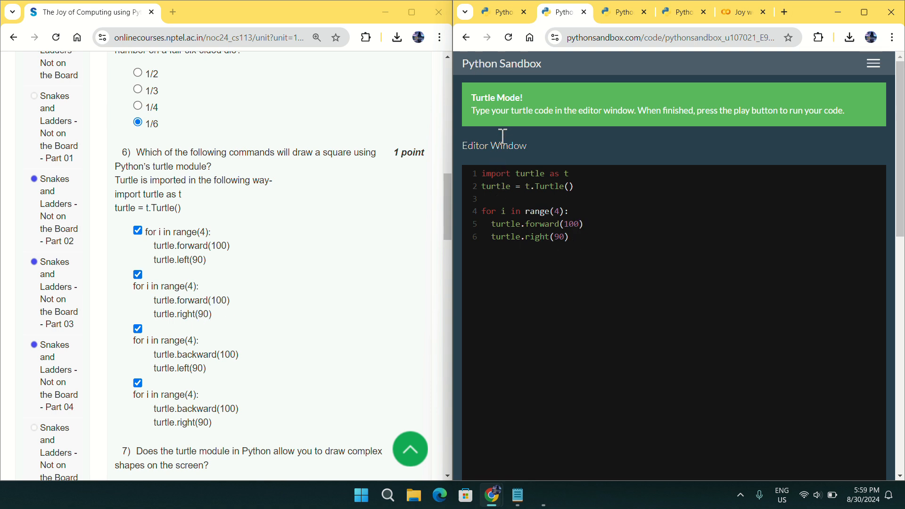
Step: Run the option 2 turtle loop that moves forward 100 and turns right 90 four times
left_click(475, 339)
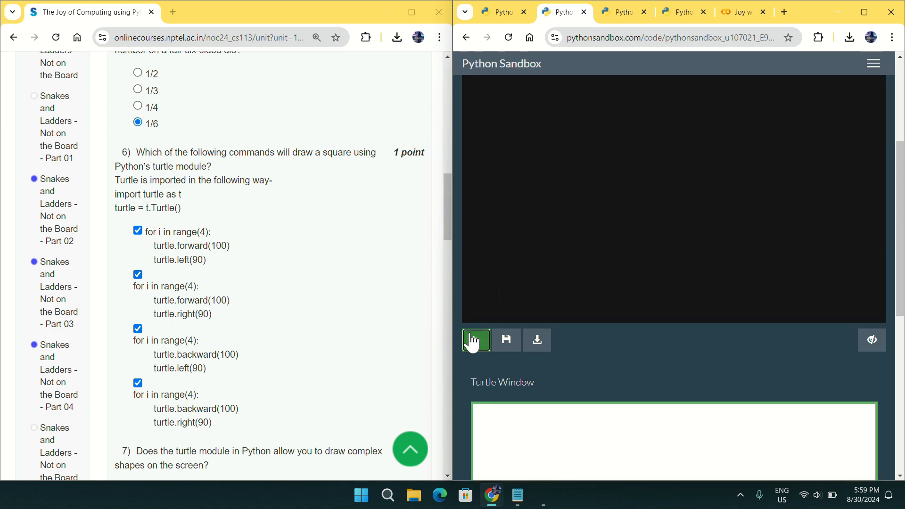
left_click(475, 339)
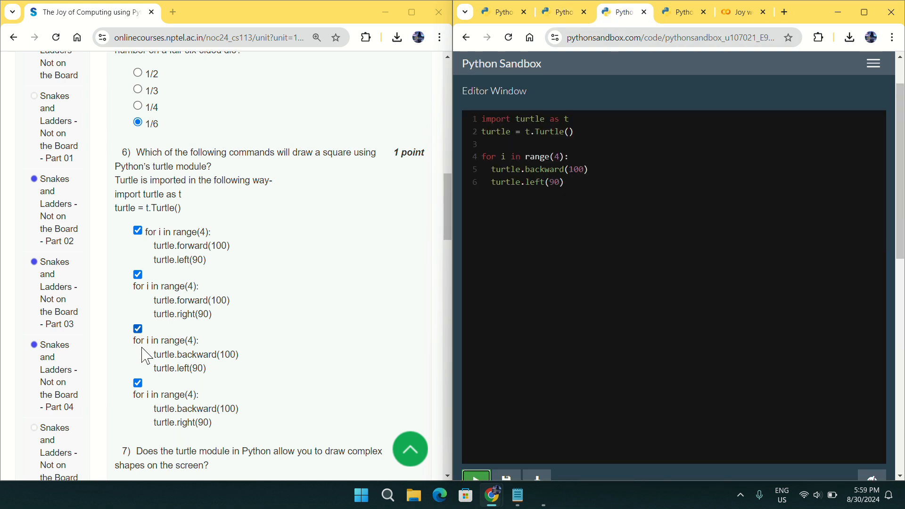
mouse_move(254, 375)
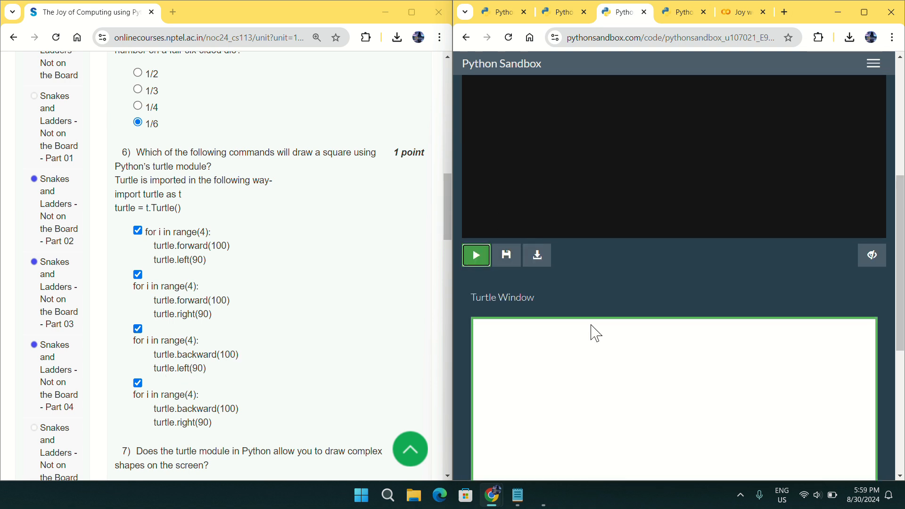
Step: Run the backward-100, left-90 loop to confirm it draws a closed square, then move to the fourth test
left_click(475, 254)
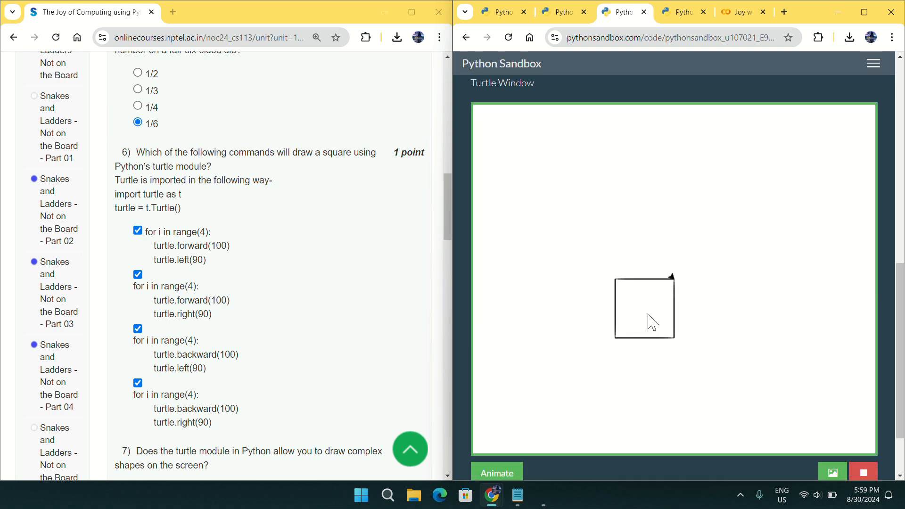
left_click(685, 11)
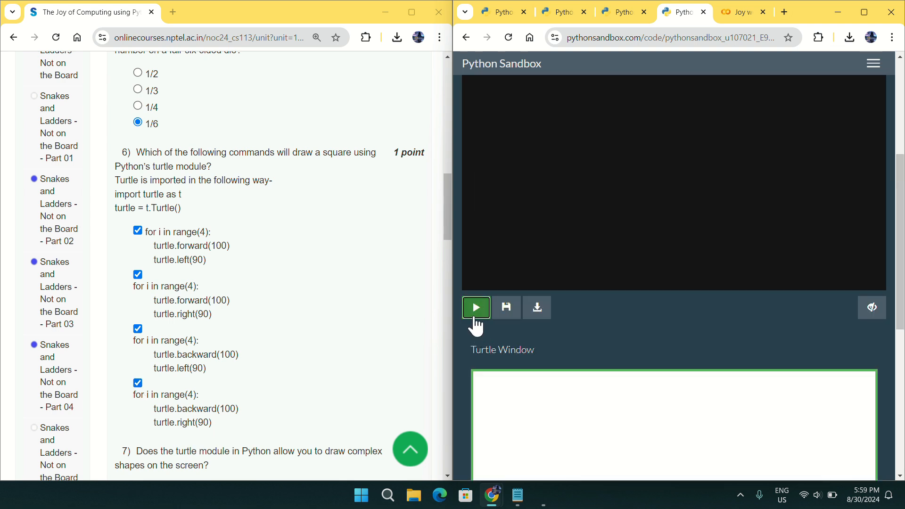
Step: Run the fourth backward-and-right loop and confirm it also draws a complete square
left_click(475, 308)
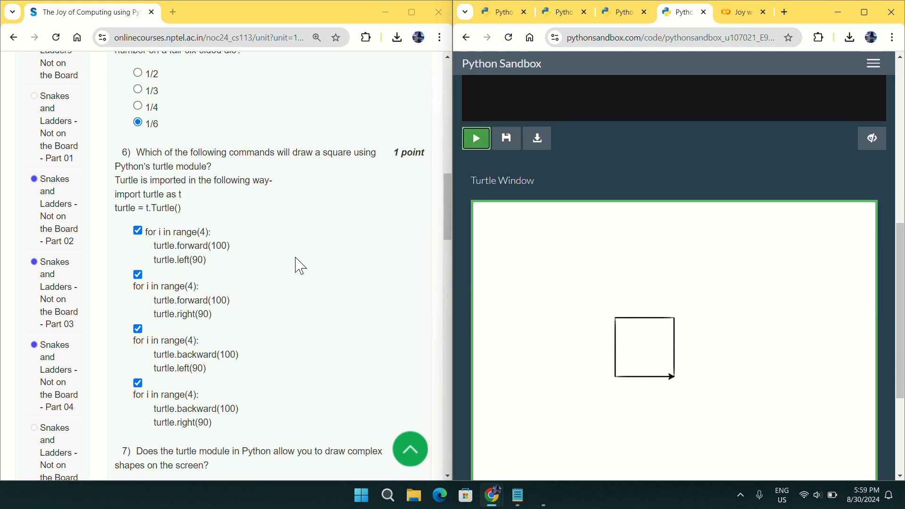
mouse_move(137, 167)
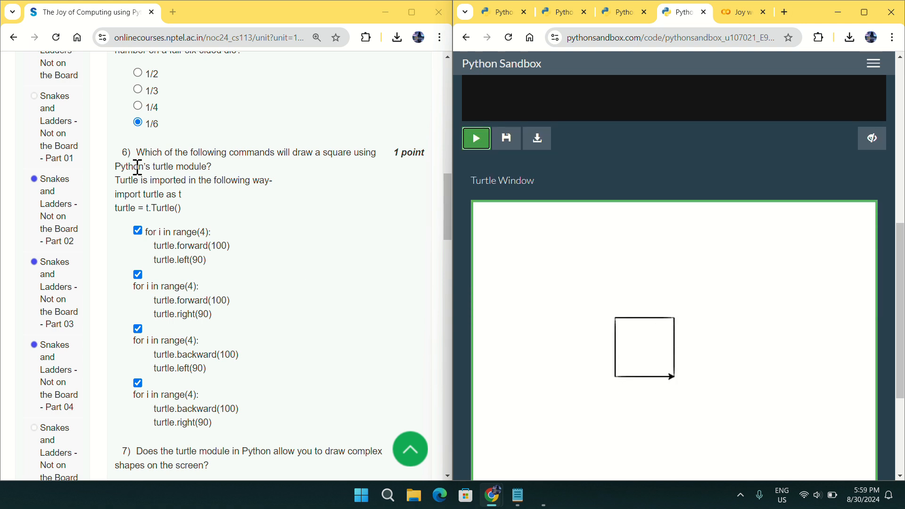
scroll("down", 3)
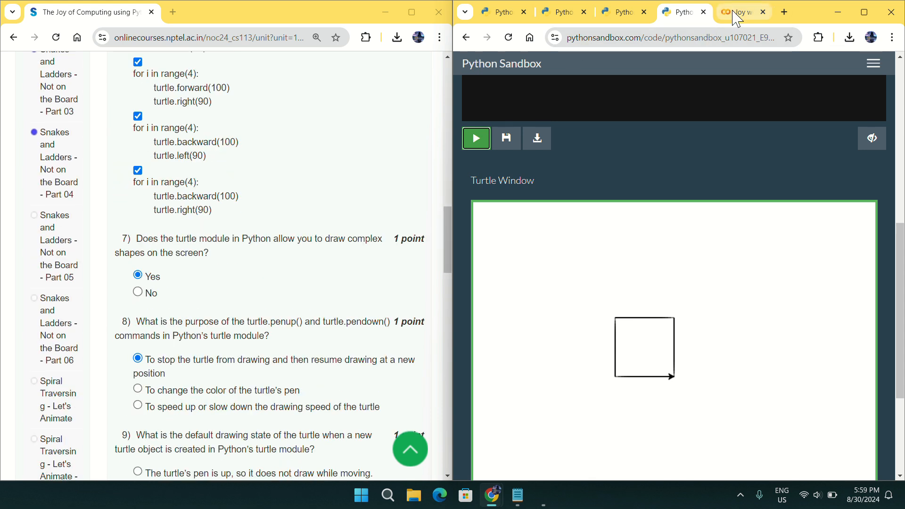
Step: Return to the Joy week 7 Quiz notebook and scroll to the 'Complex Shapes using Turtle' video reference
left_click(742, 11)
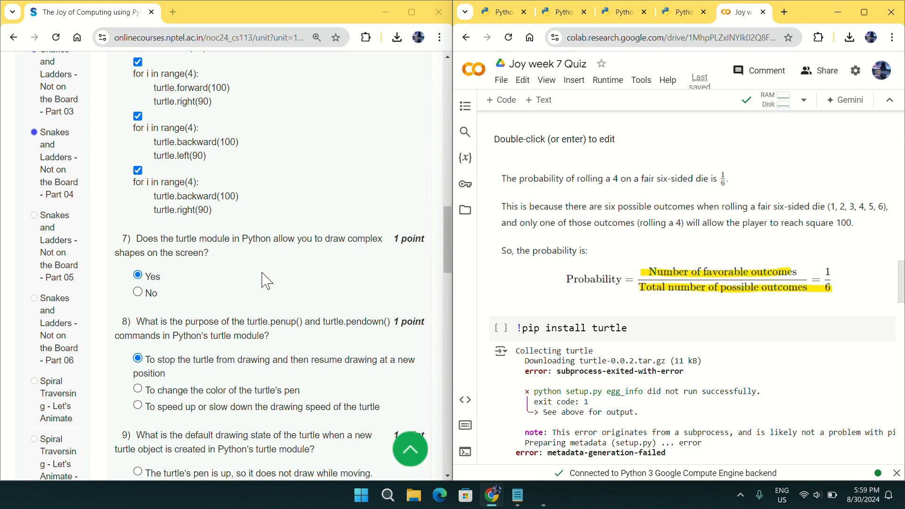
mouse_move(240, 275)
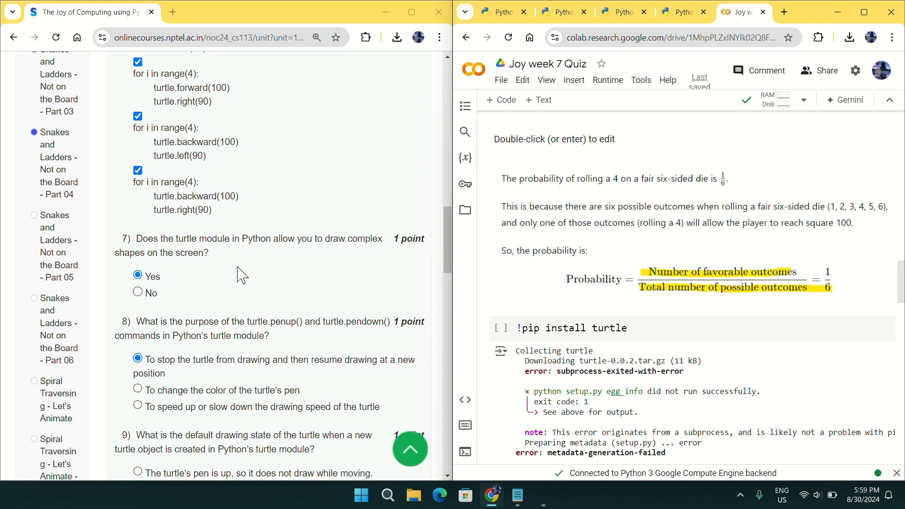
scroll("down", 3)
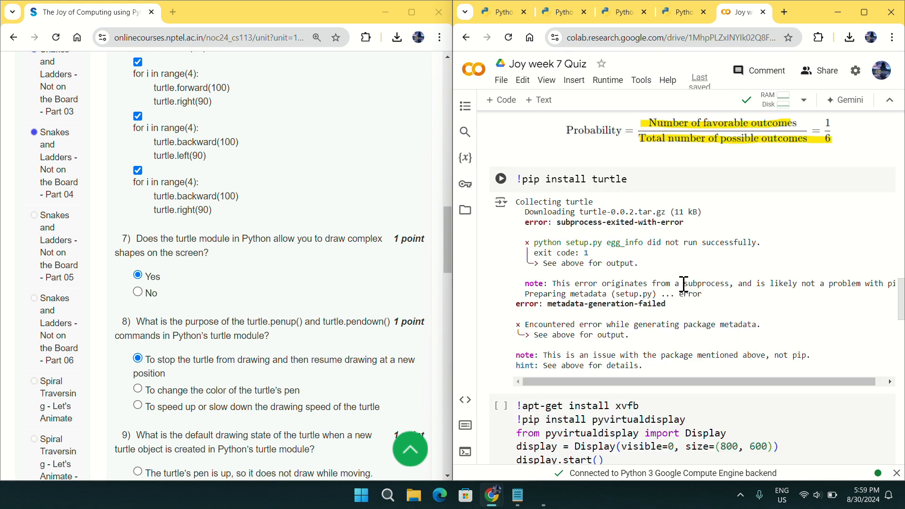
scroll("down", 3)
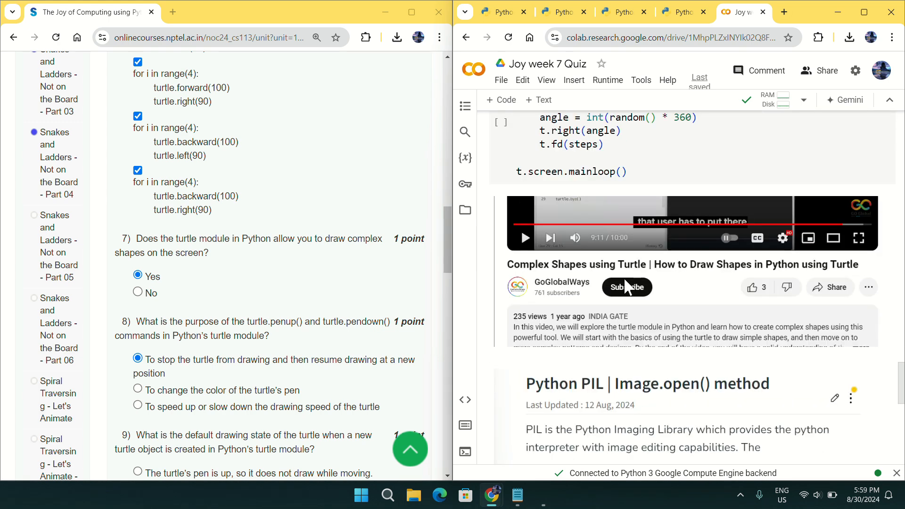
mouse_move(553, 275)
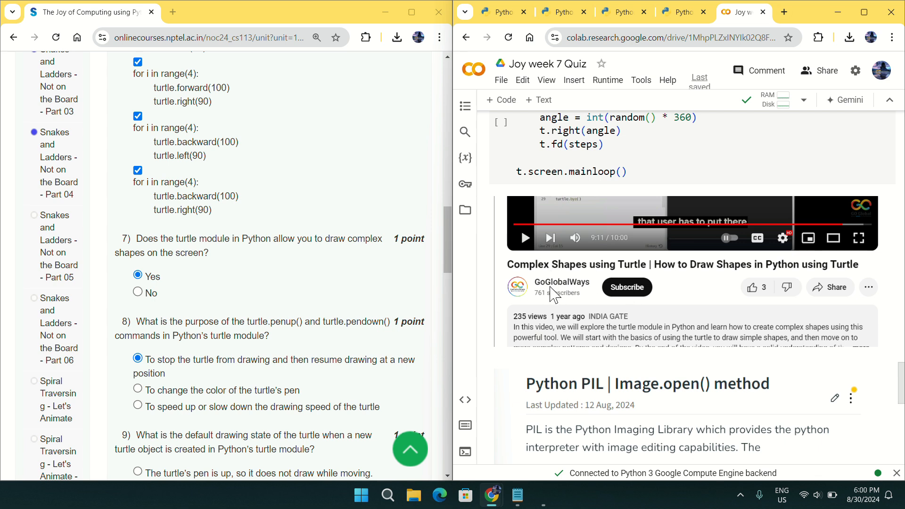
mouse_move(609, 282)
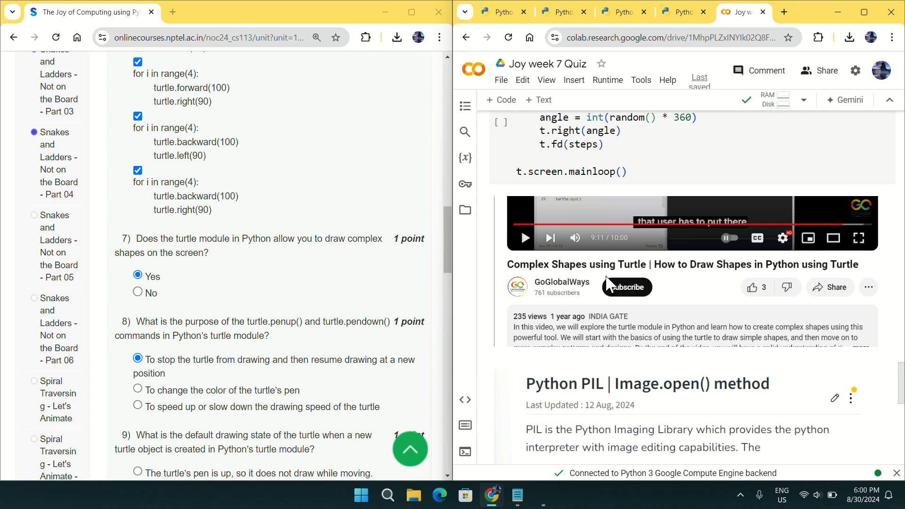
mouse_move(191, 297)
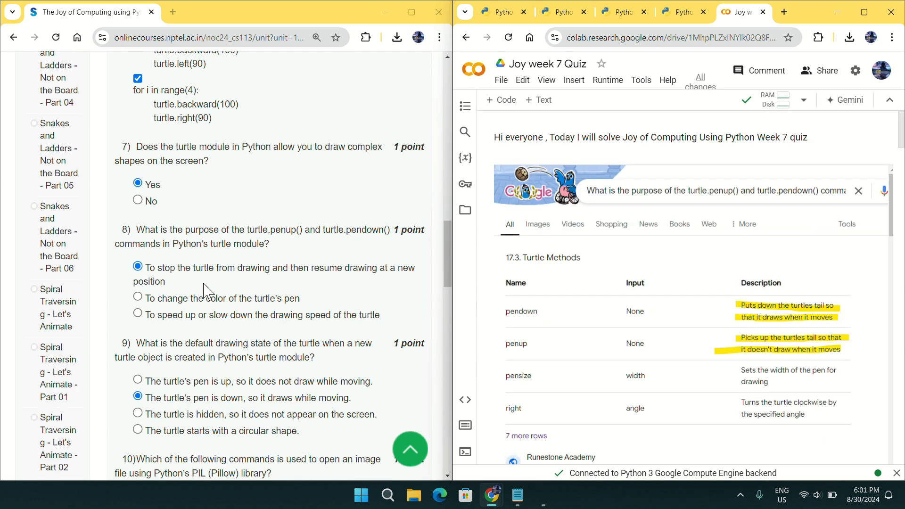
mouse_move(392, 245)
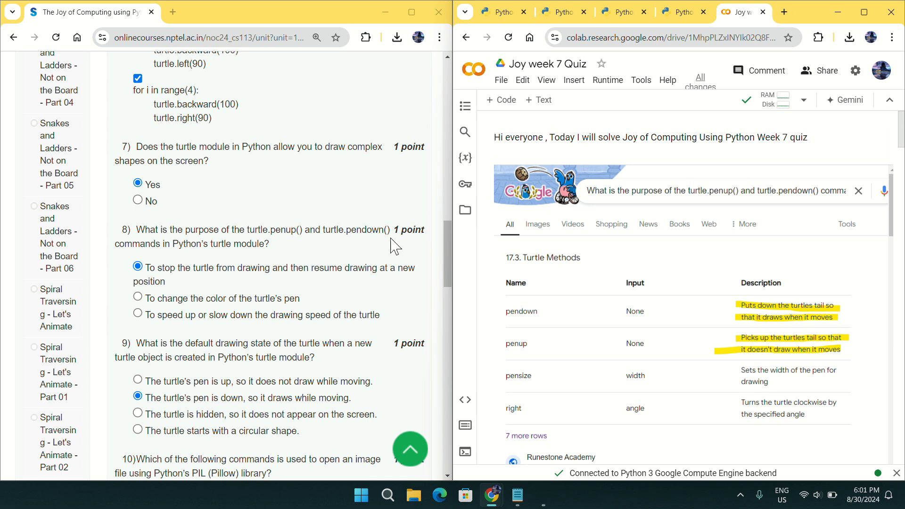
mouse_move(769, 320)
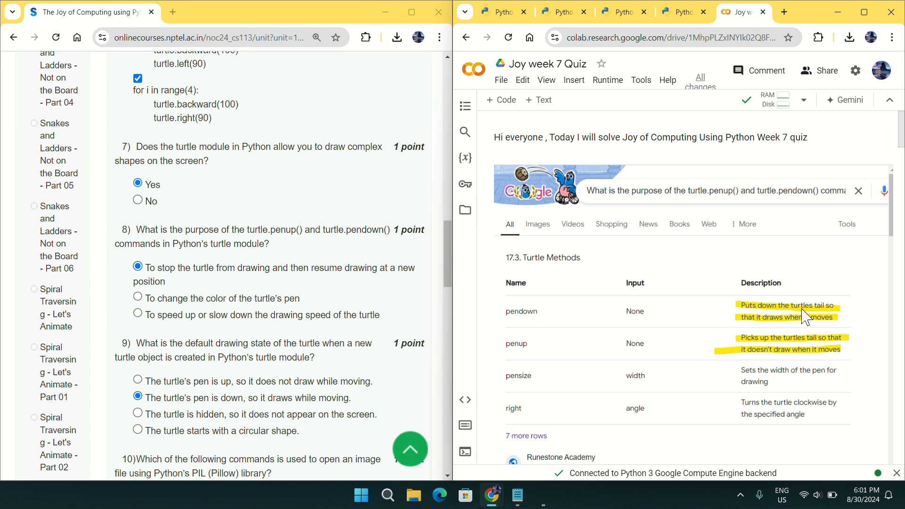
mouse_move(802, 324)
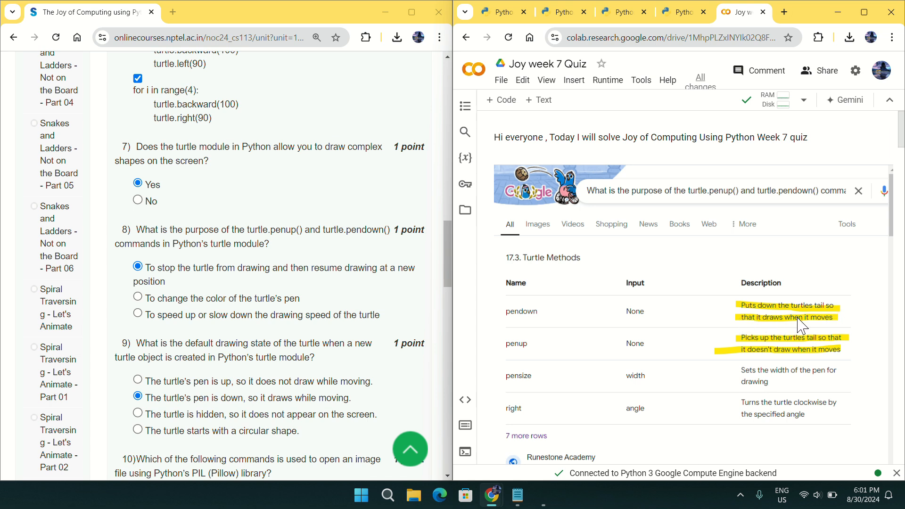
Step: Scroll to the turtle methods table with penup and pendown highlighted
scroll("down", 3)
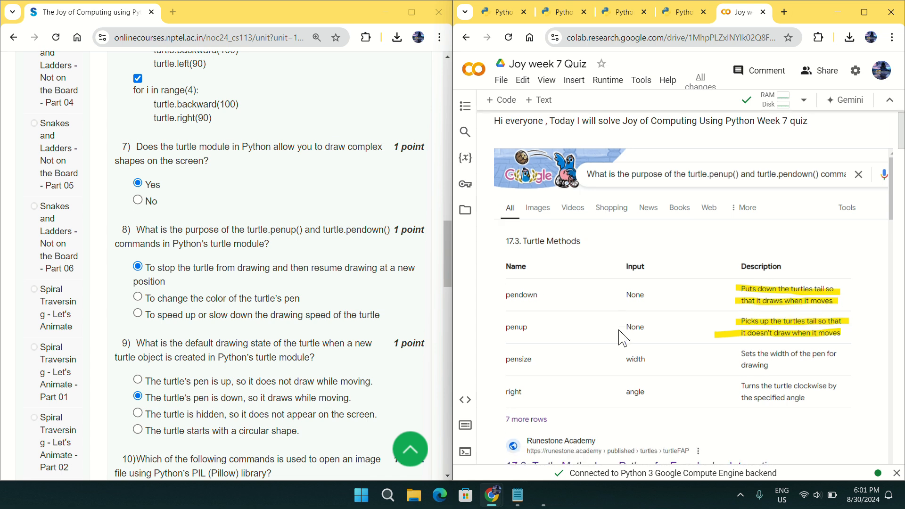
mouse_move(713, 310)
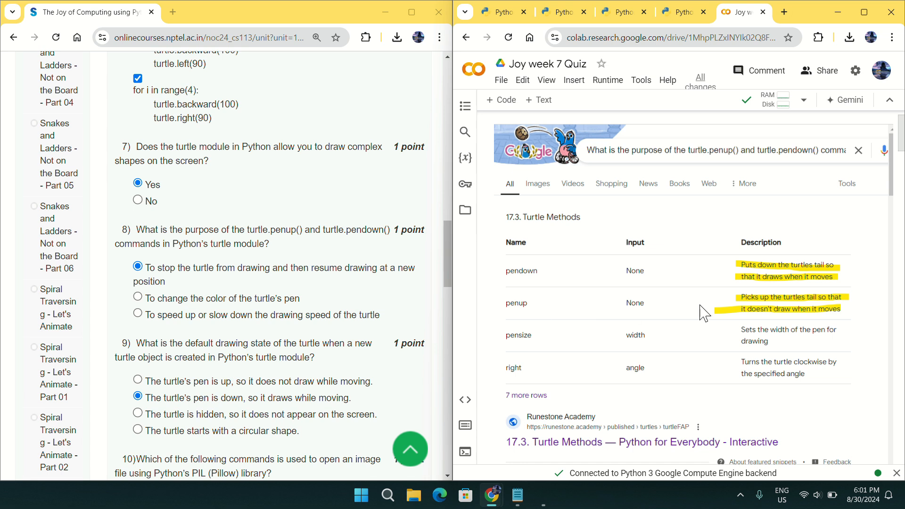
mouse_move(750, 307)
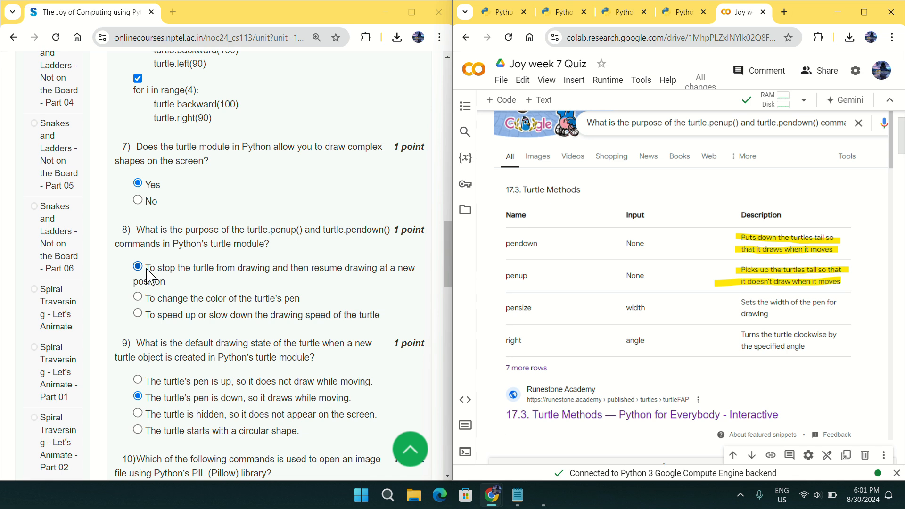
mouse_move(283, 282)
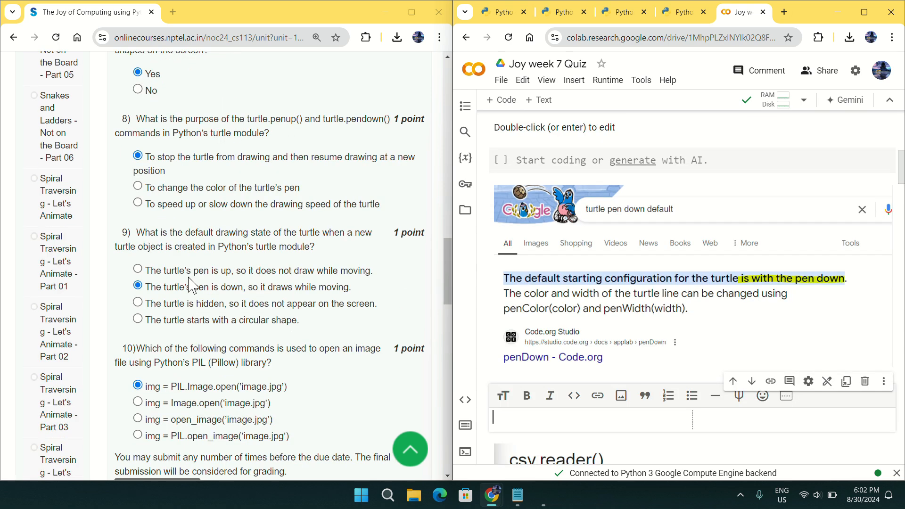
mouse_move(313, 246)
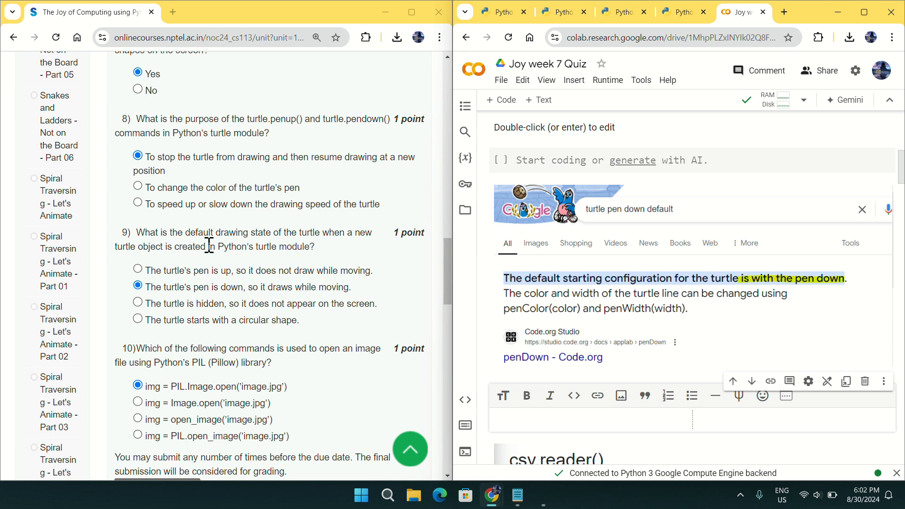
mouse_move(224, 266)
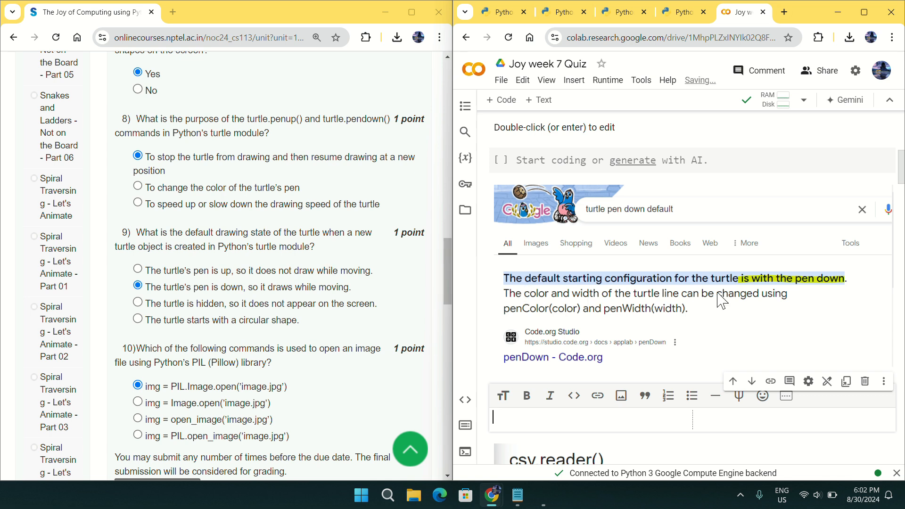
mouse_move(240, 315)
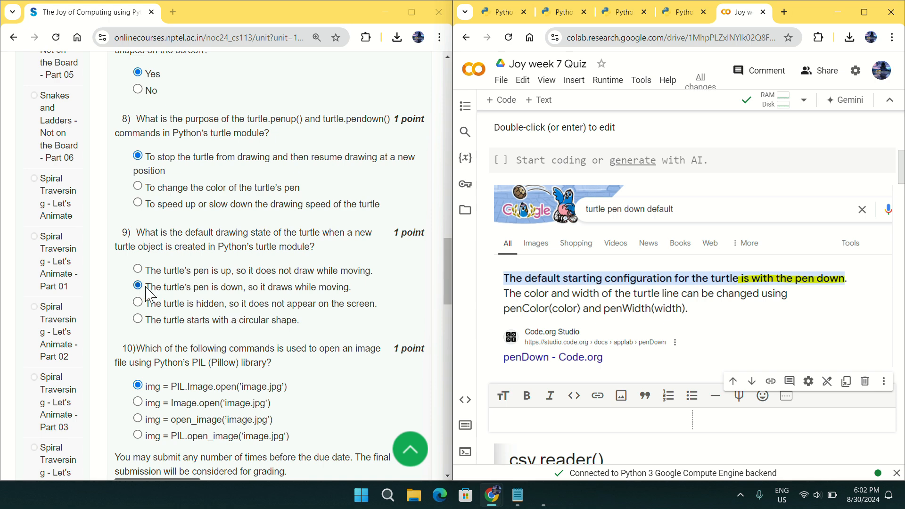
Step: Scroll to the 'turtle pen down default' search screenshot confirming the pen starts down
scroll("down", 3)
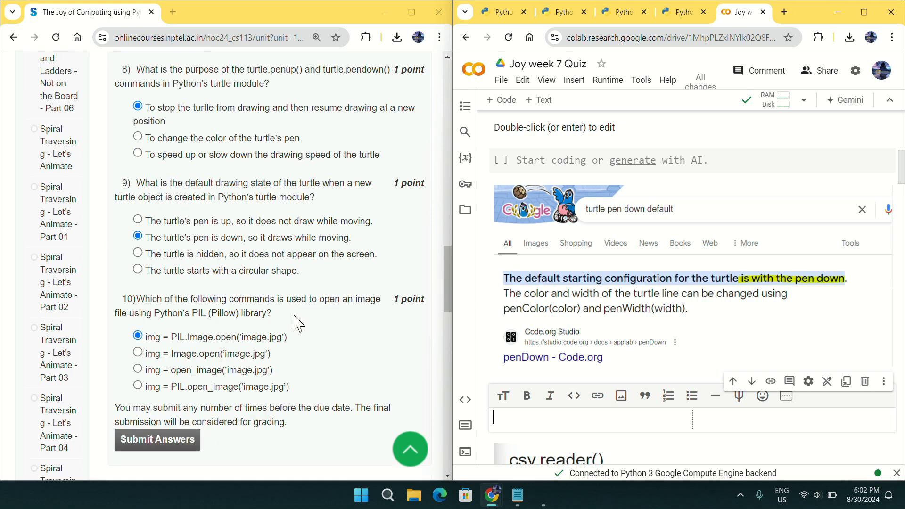
scroll("down", 3)
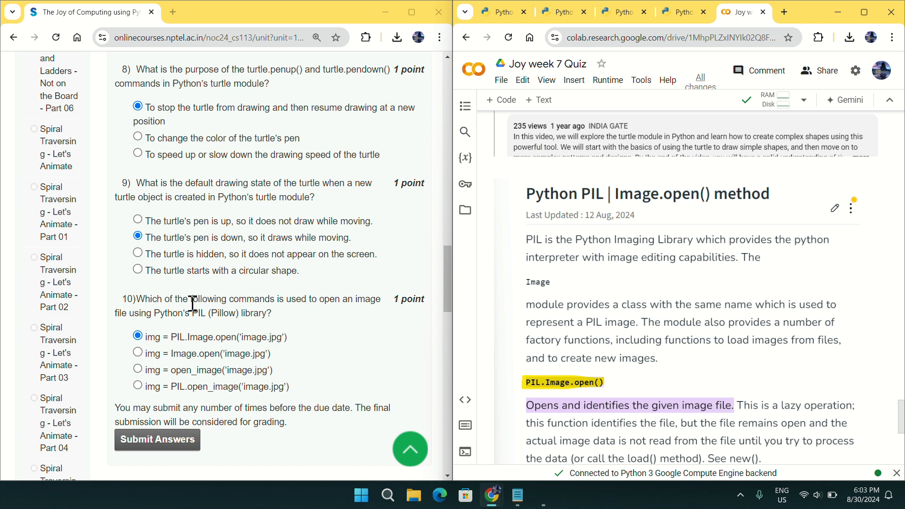
mouse_move(352, 315)
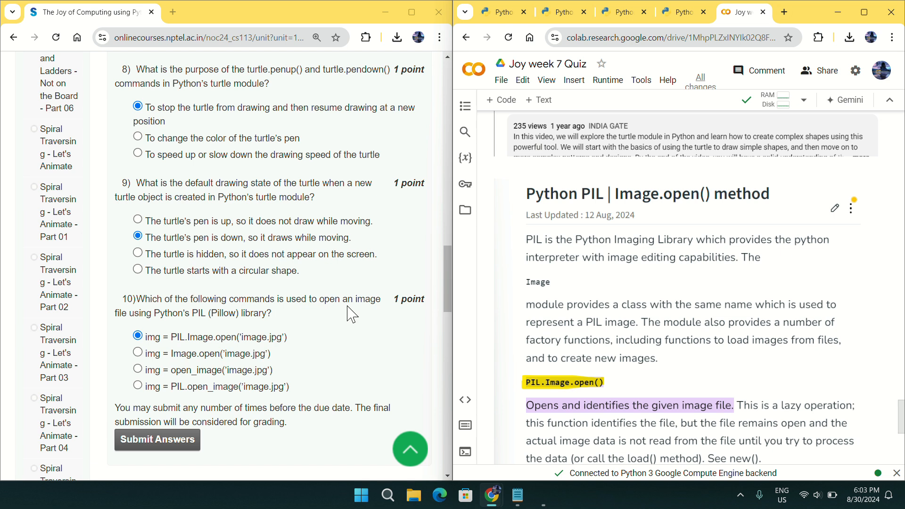
mouse_move(191, 329)
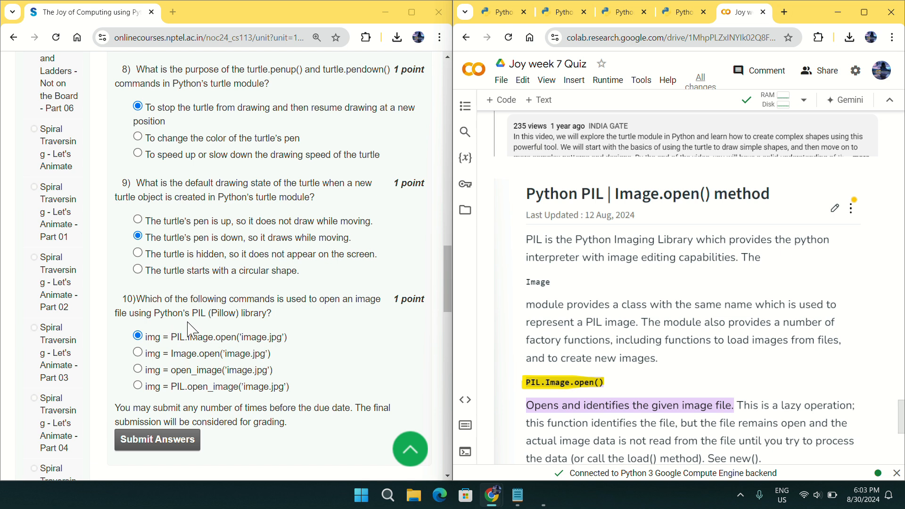
mouse_move(386, 307)
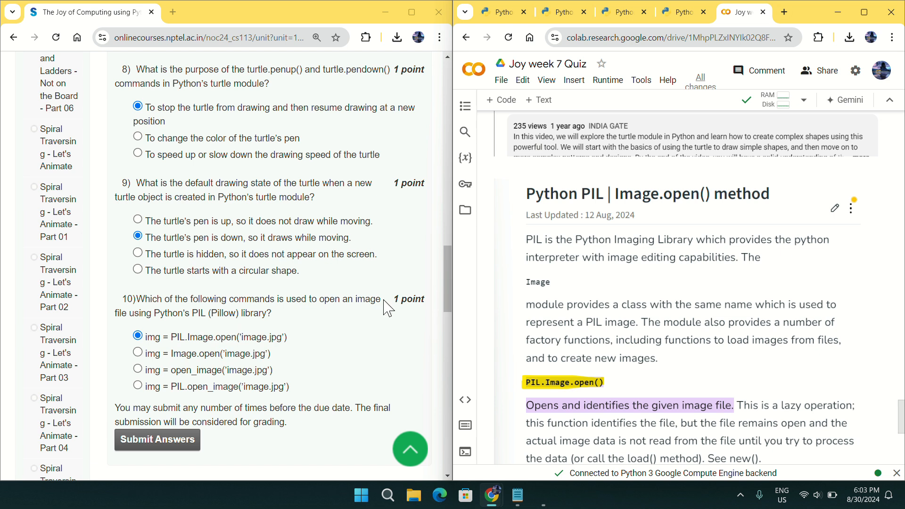
Step: Scroll to the 'Python PIL | Image.open() method' article with PIL.Image.open() highlighted
scroll("down", 3)
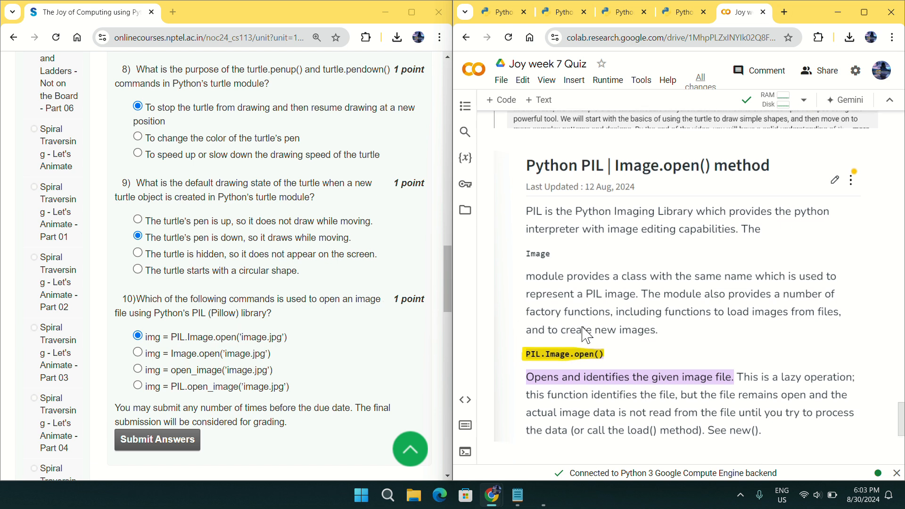
mouse_move(577, 366)
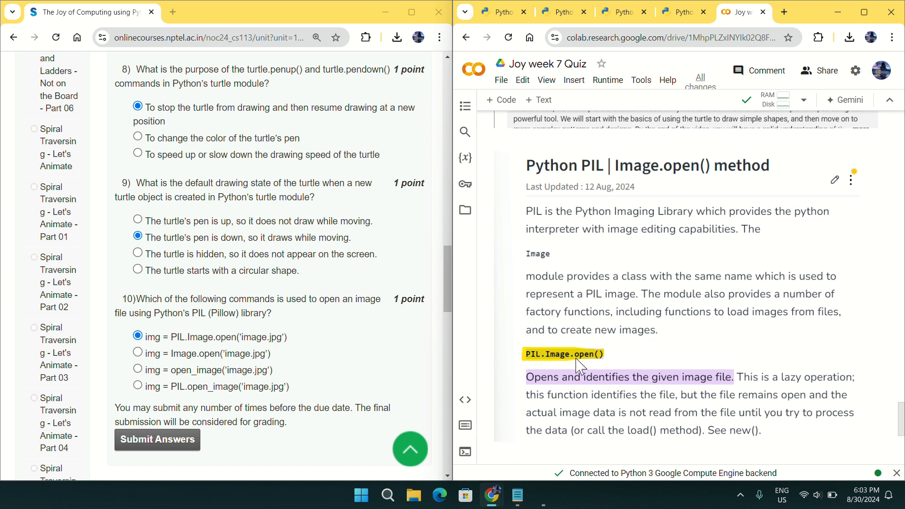
mouse_move(194, 352)
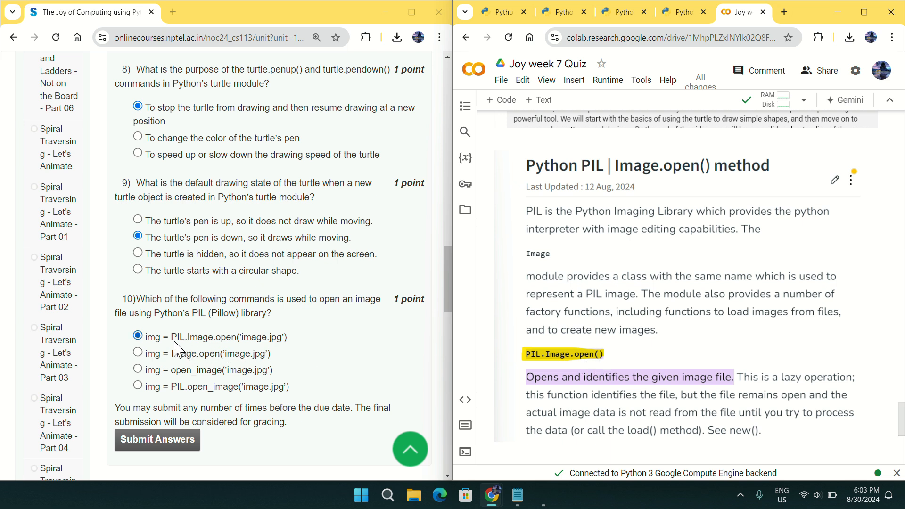
mouse_move(202, 347)
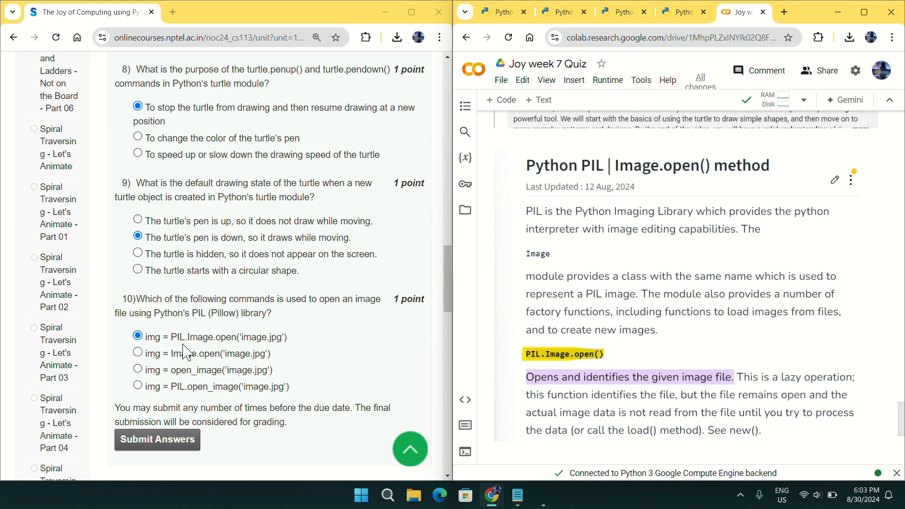
mouse_move(224, 351)
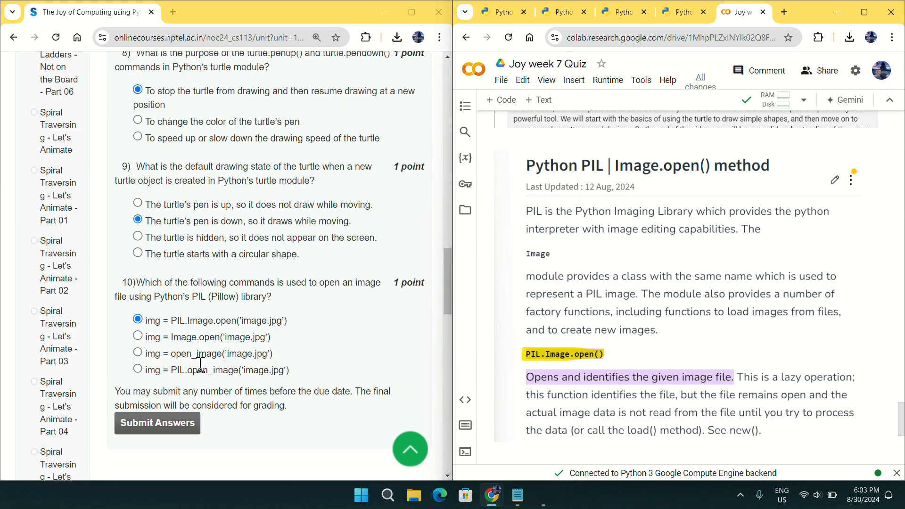
mouse_move(204, 385)
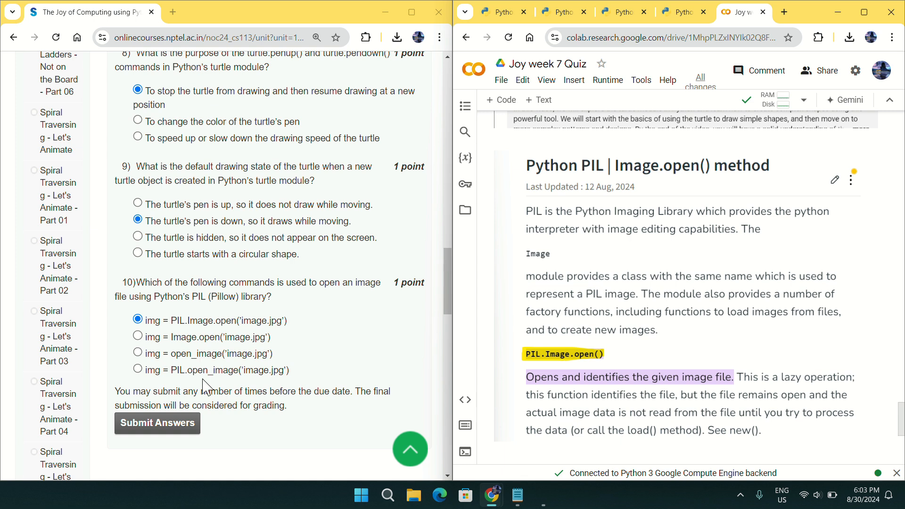